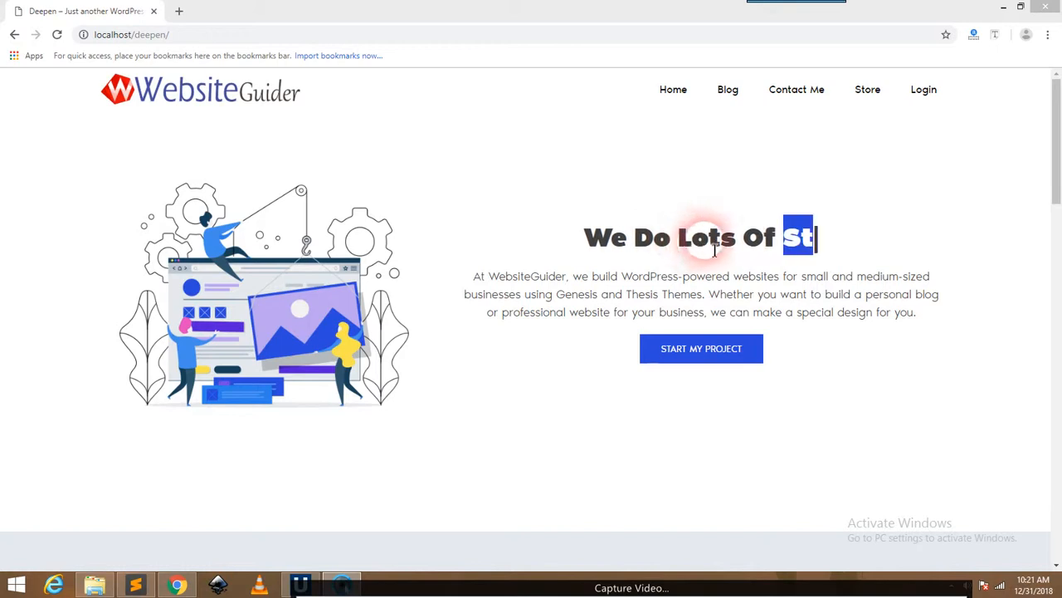
Search Google for 'typed' to find the typed.js GitHub library.
text(uf)
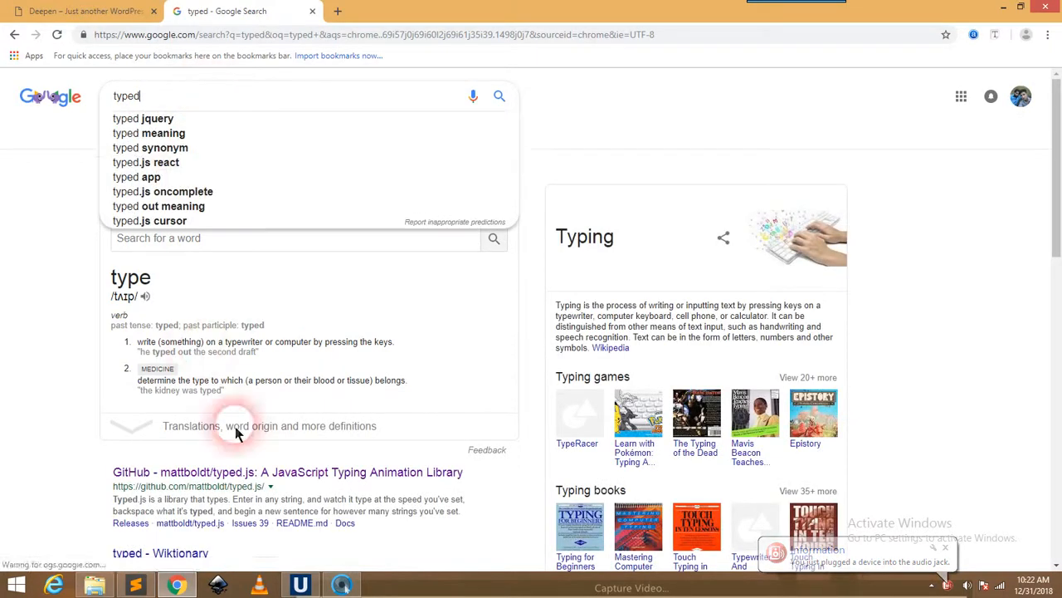
mouse_move(309, 483)
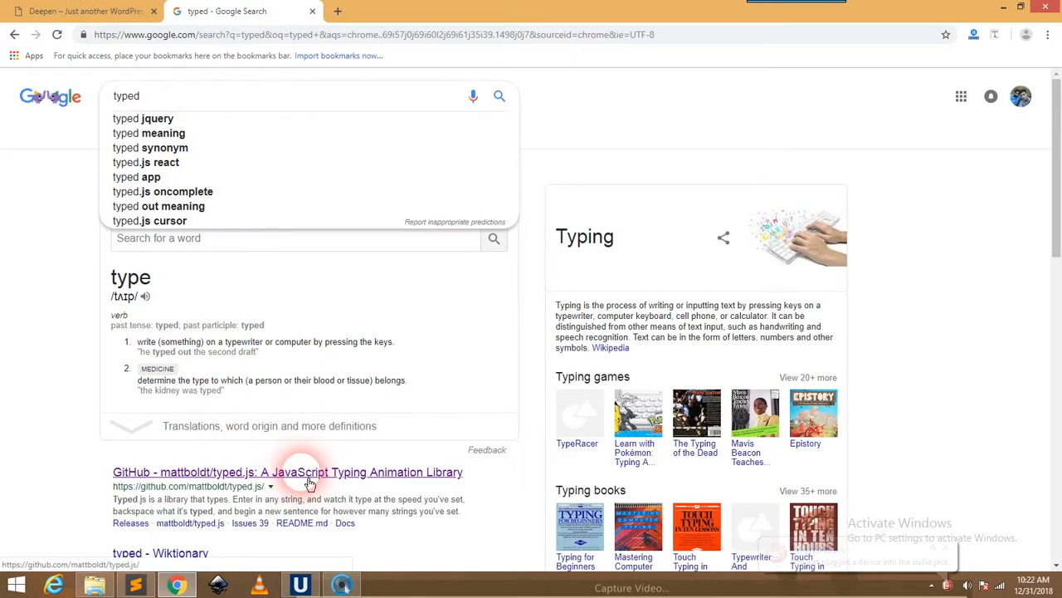
Open the typed.js GitHub repository and scroll through its files.
click(288, 471)
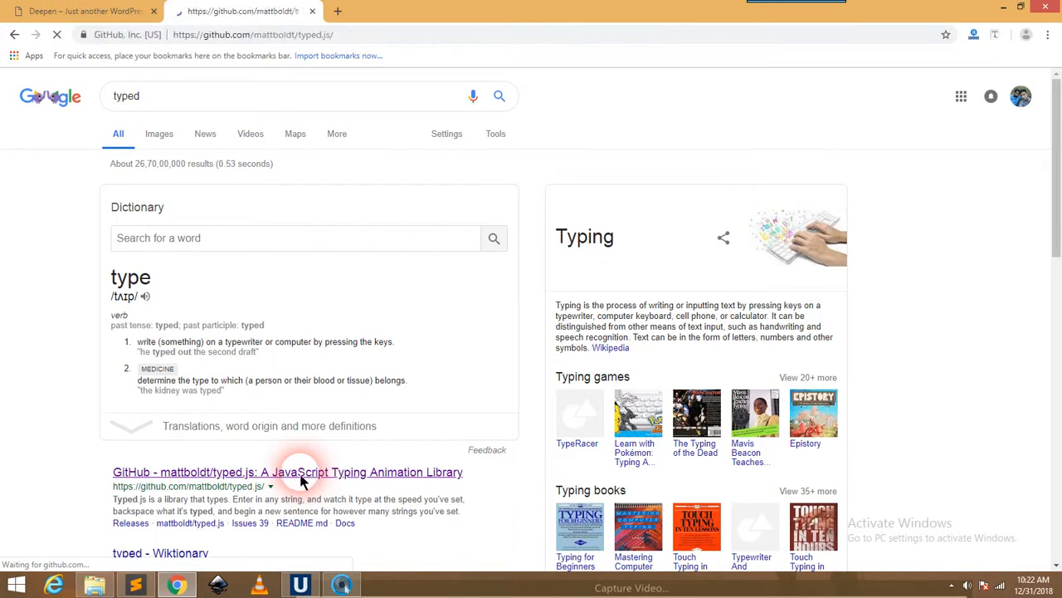
click(288, 471)
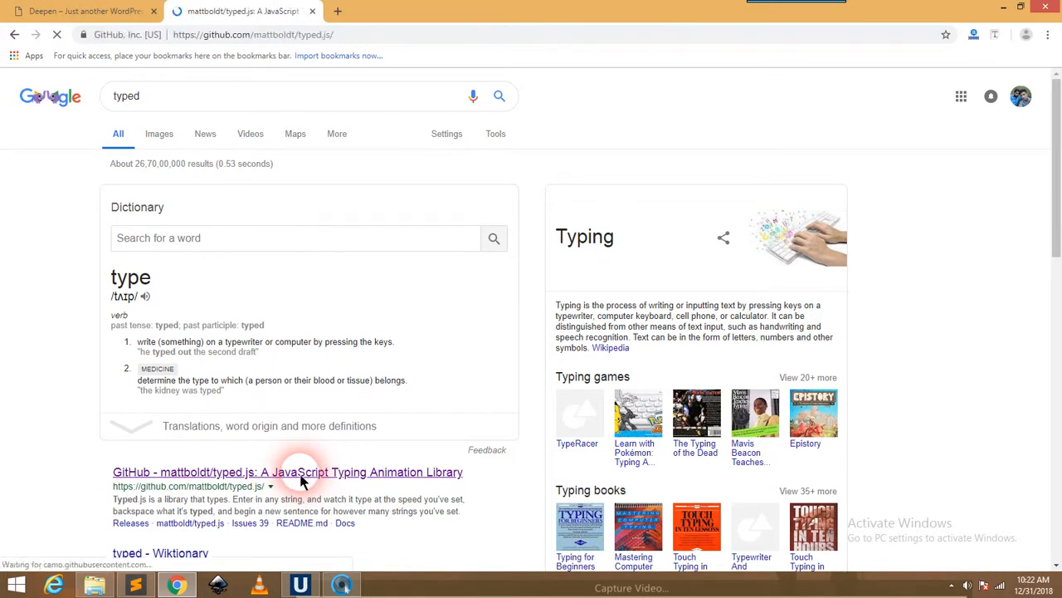
click(287, 472)
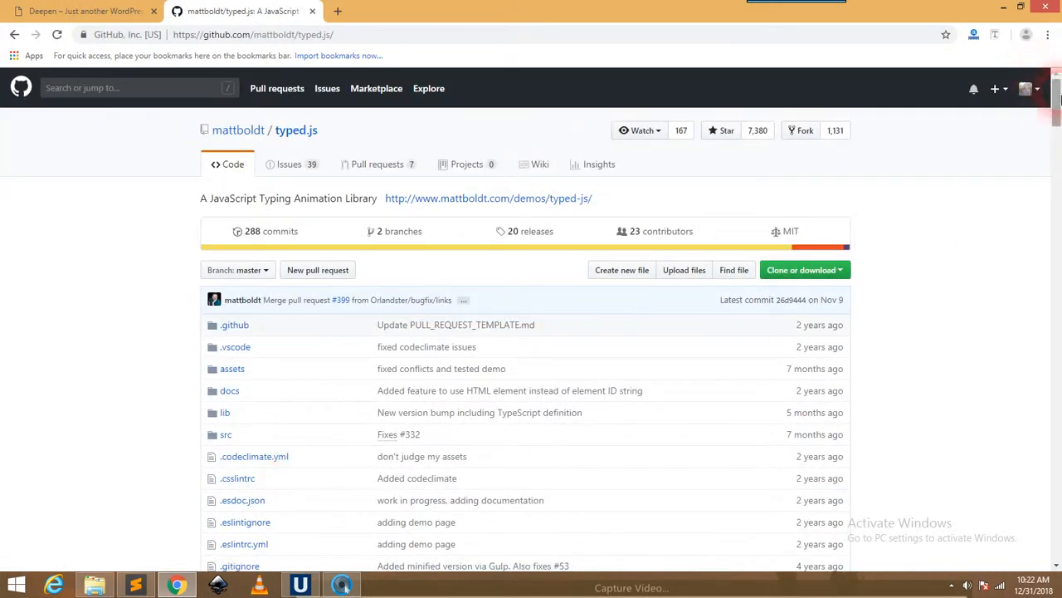
scroll(down, 3)
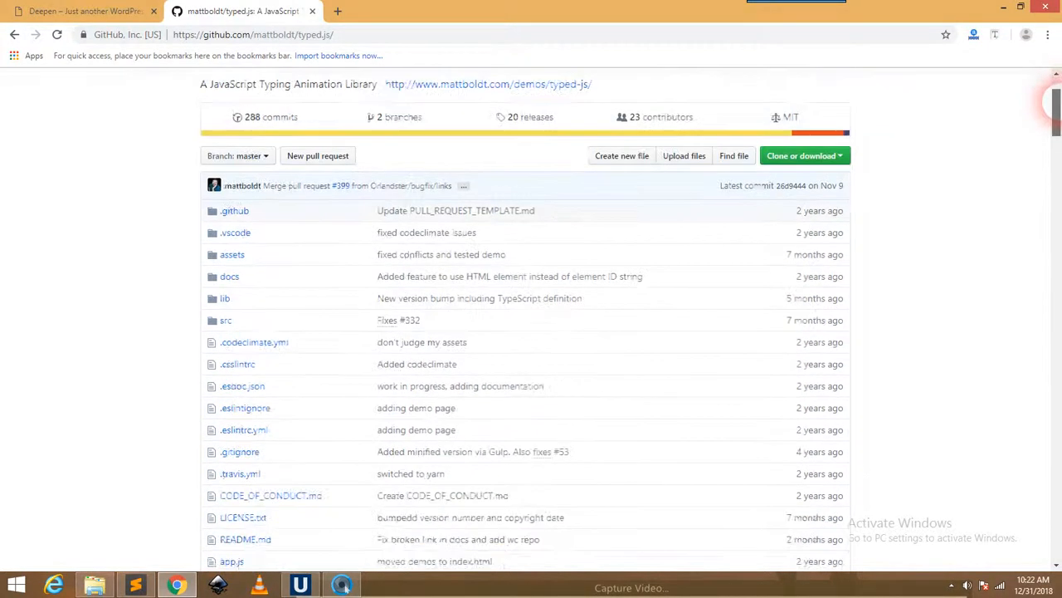
scroll(down, 3)
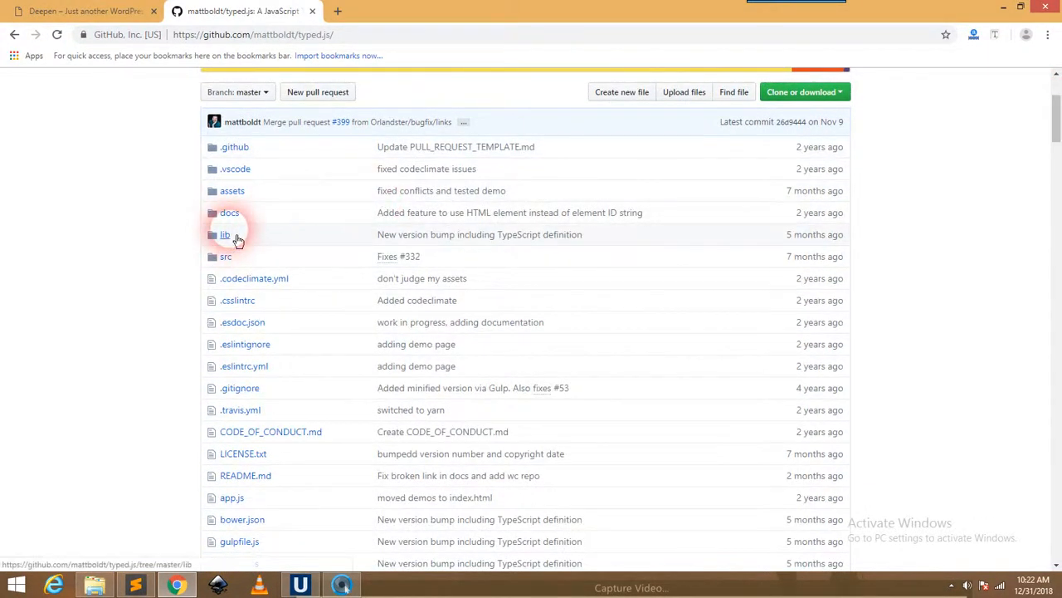
Open the repo's lib folder to check typed.min.js, then return to the Deepen tab.
click(225, 234)
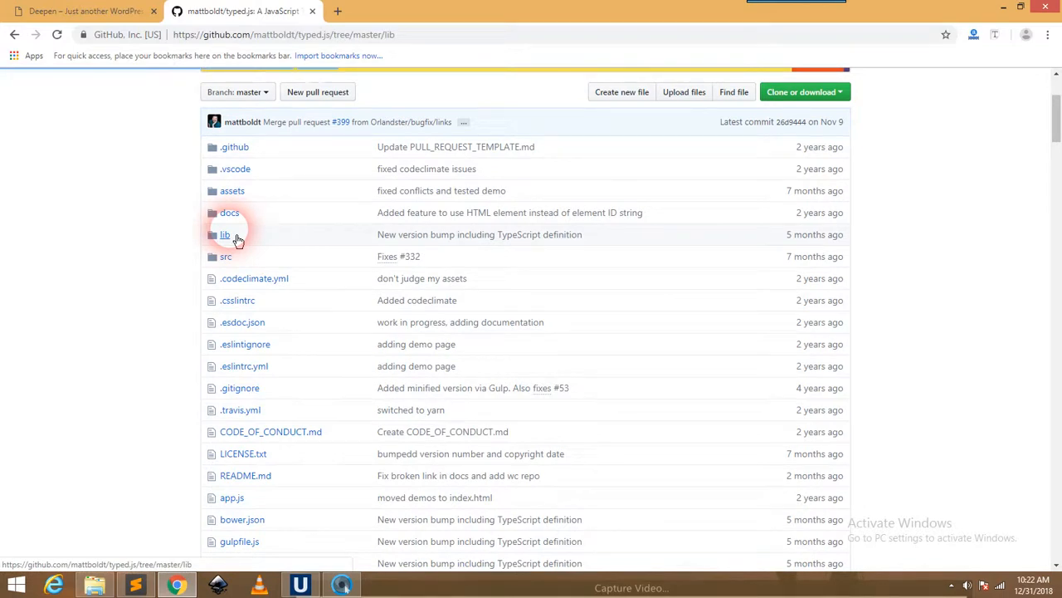
click(225, 234)
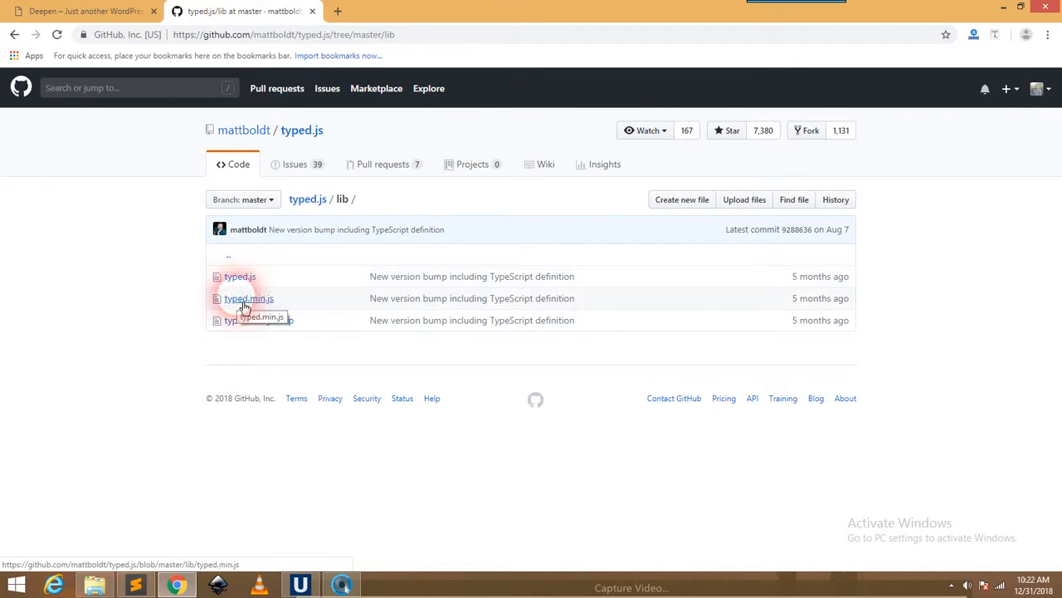
click(79, 11)
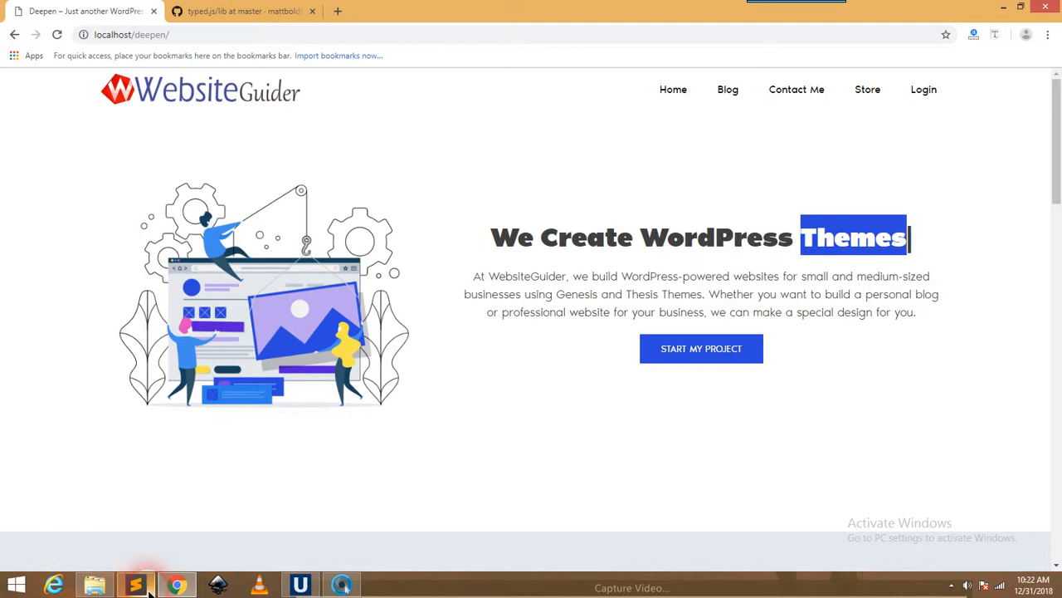
Browse UniServerZ > www > deepen > wp-content > themes > deepen > js in File Explorer.
click(94, 585)
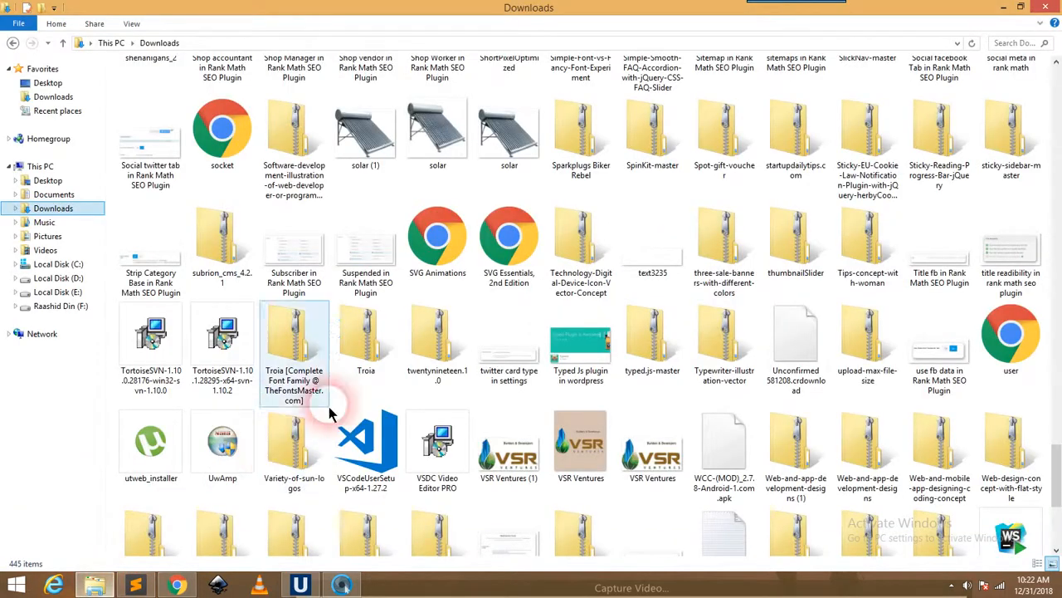
scroll(down, 3)
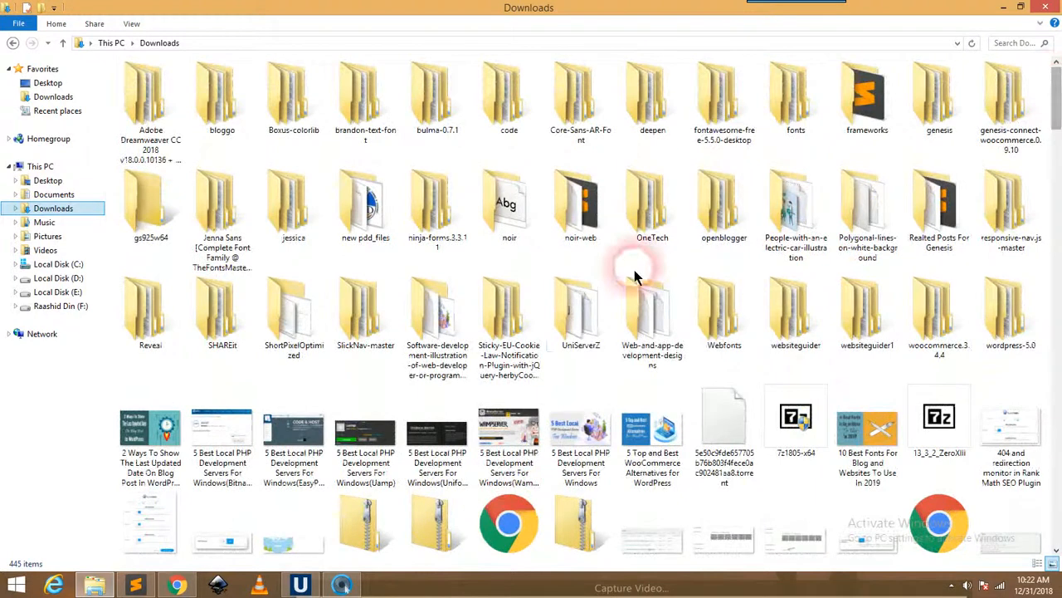
double_click(580, 311)
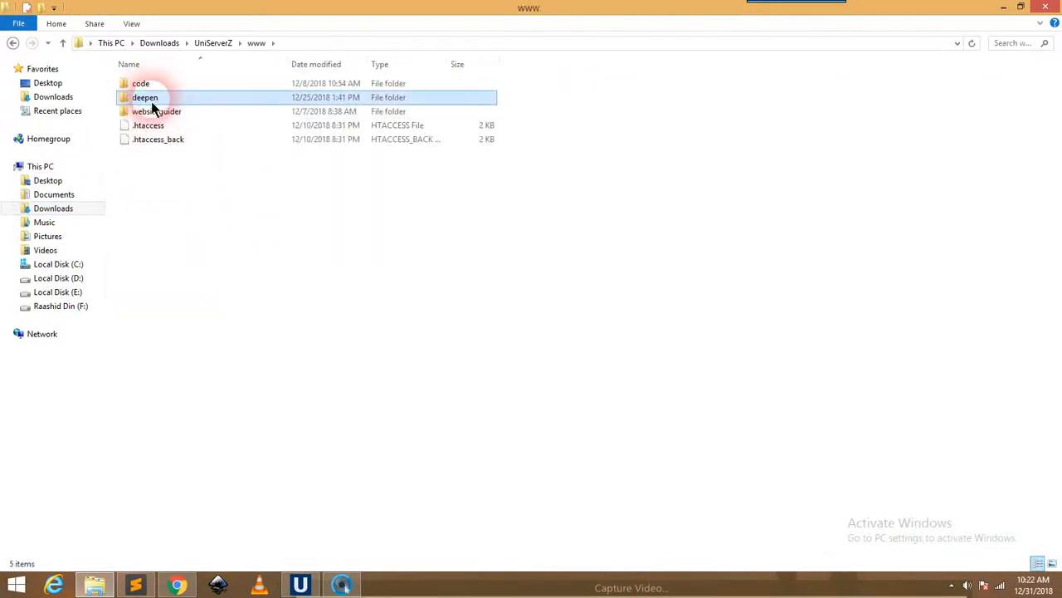
double_click(145, 98)
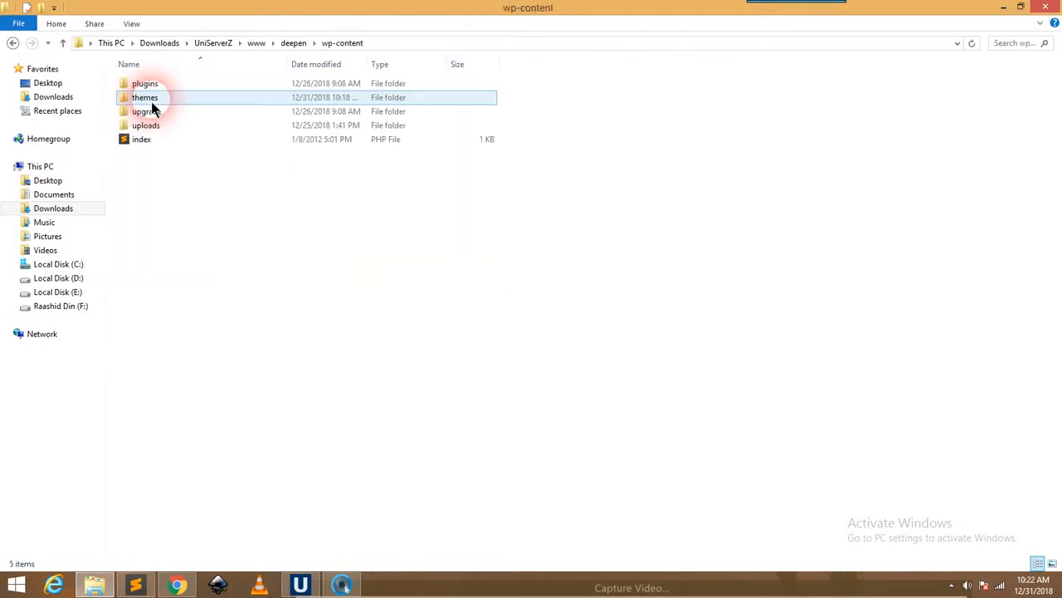
double_click(144, 98)
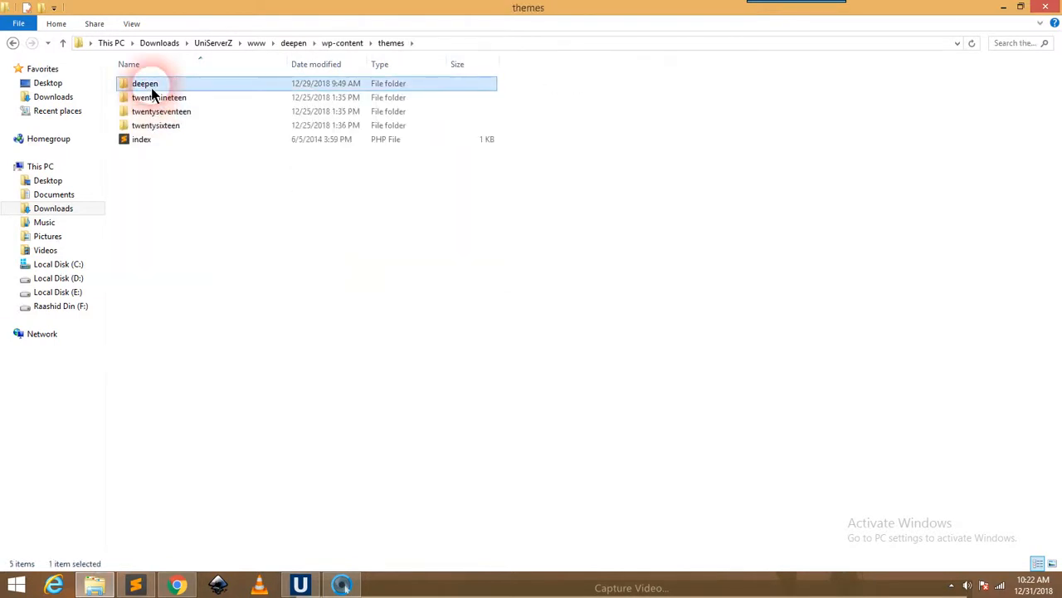
double_click(144, 83)
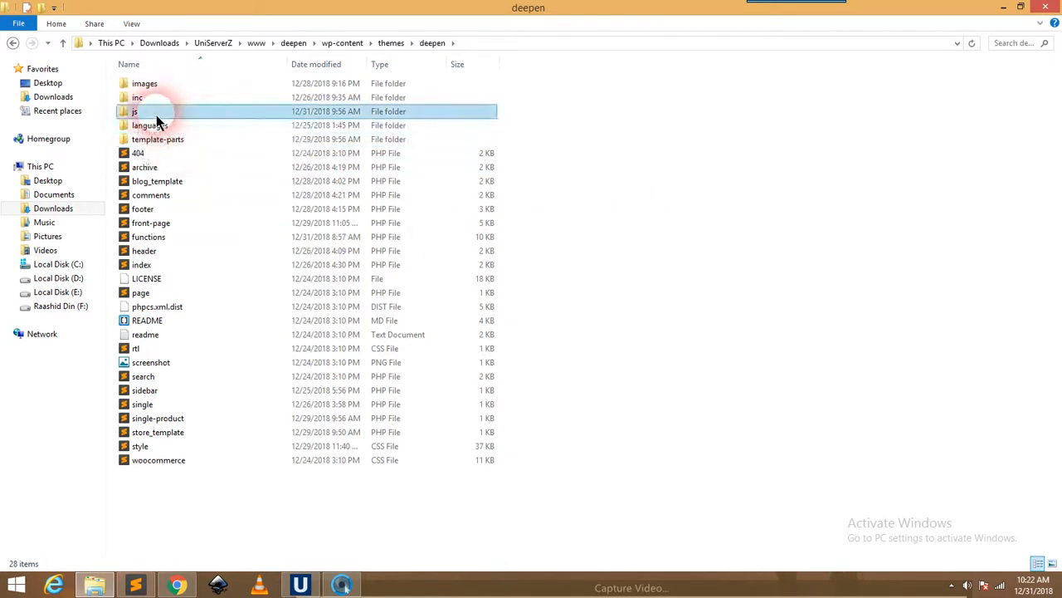
double_click(135, 111)
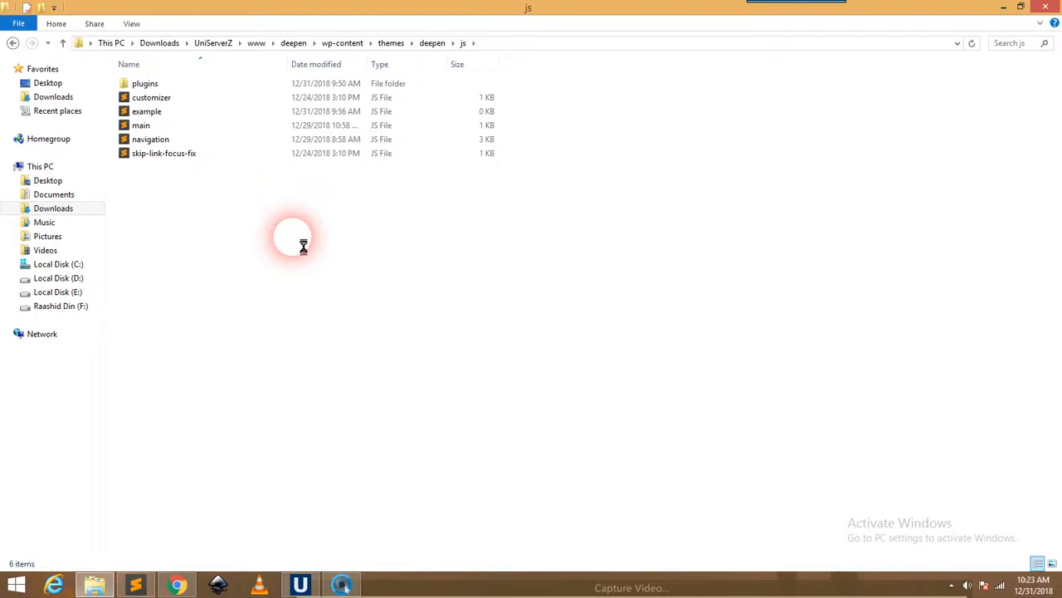
Copy typed.min from the plugins folder into the deepen theme's js folder.
right_click(294, 245)
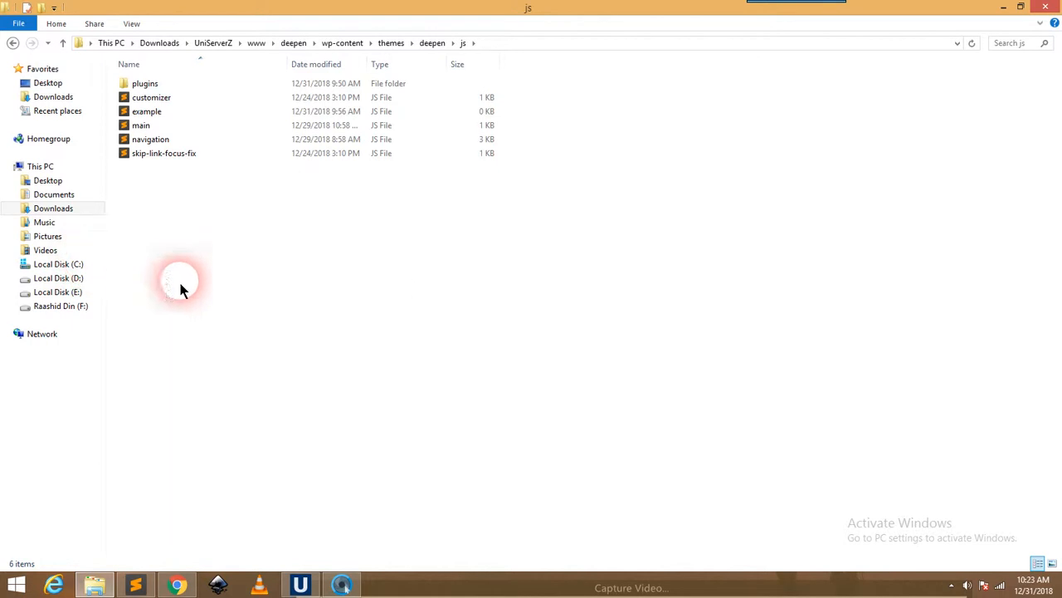
double_click(145, 83)
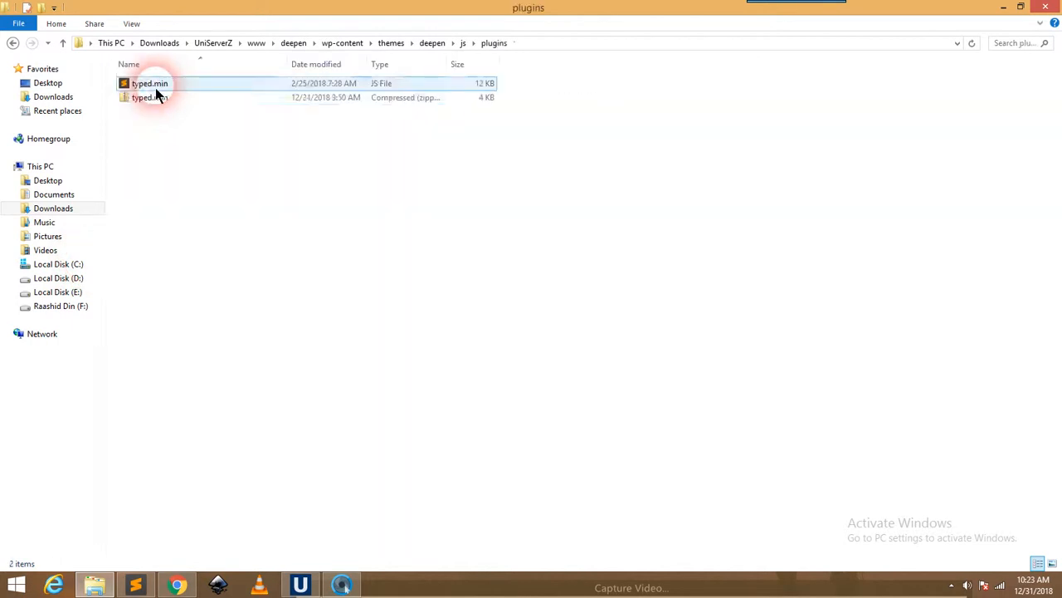
click(12, 42)
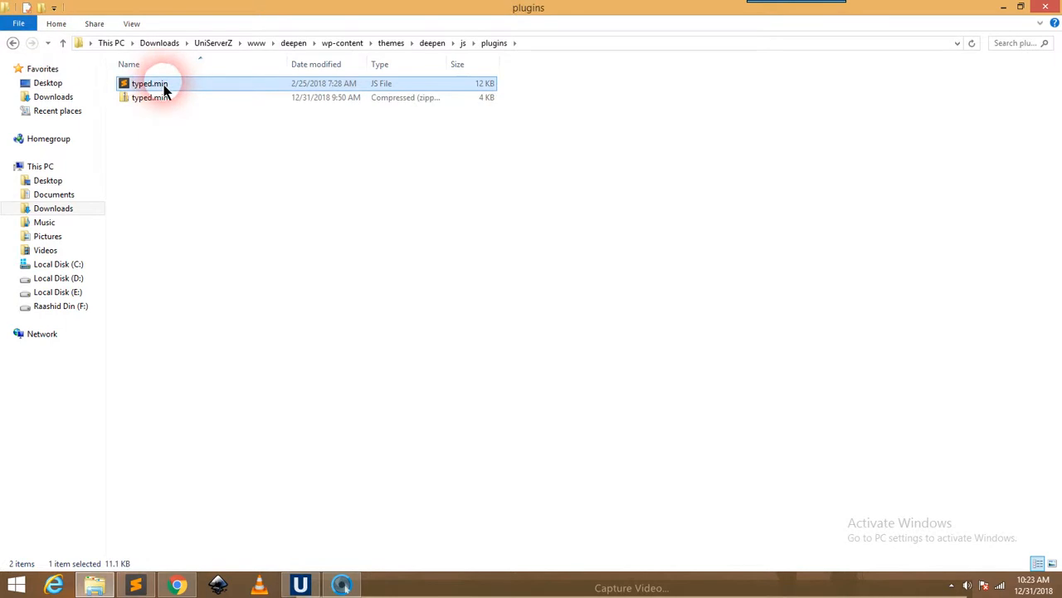
right_click(149, 83)
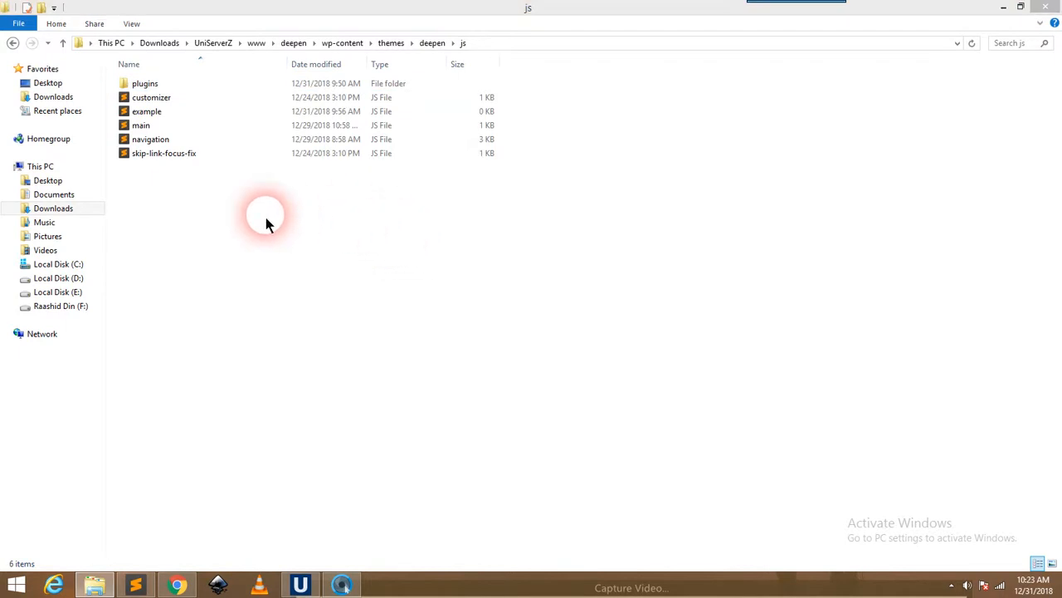
click(150, 167)
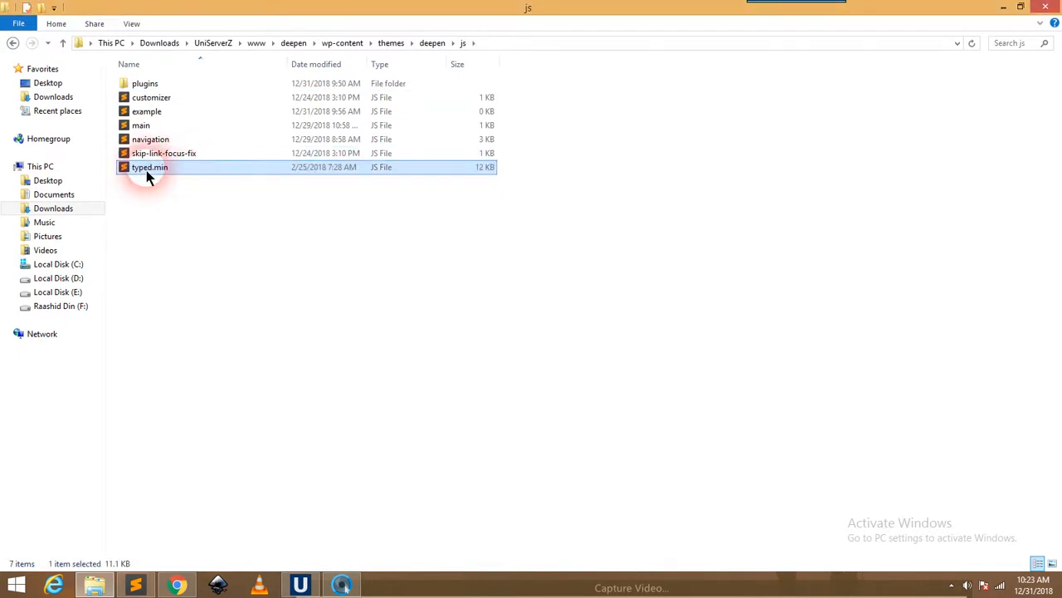
mouse_move(175, 176)
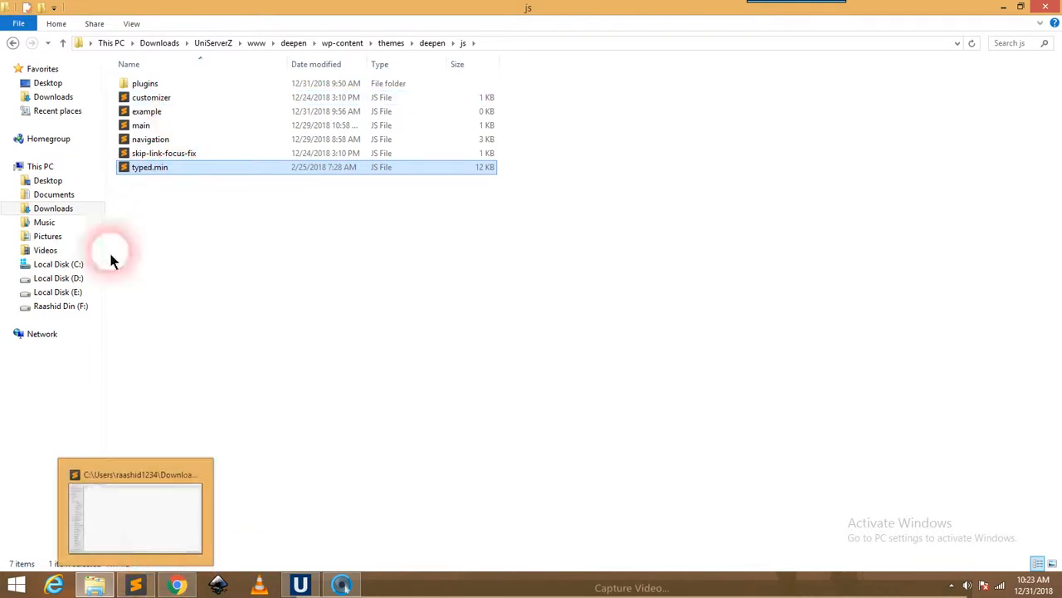
click(146, 111)
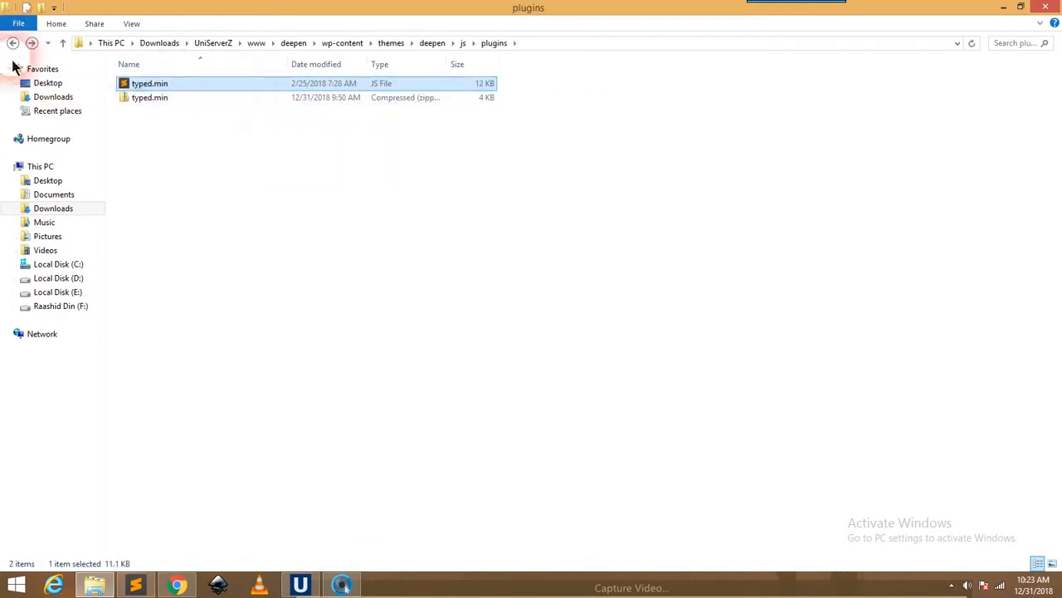
At the end of functions.php, add add_action( 'wp_enqueue_scripts', 'wg_typed_js' );.
click(13, 42)
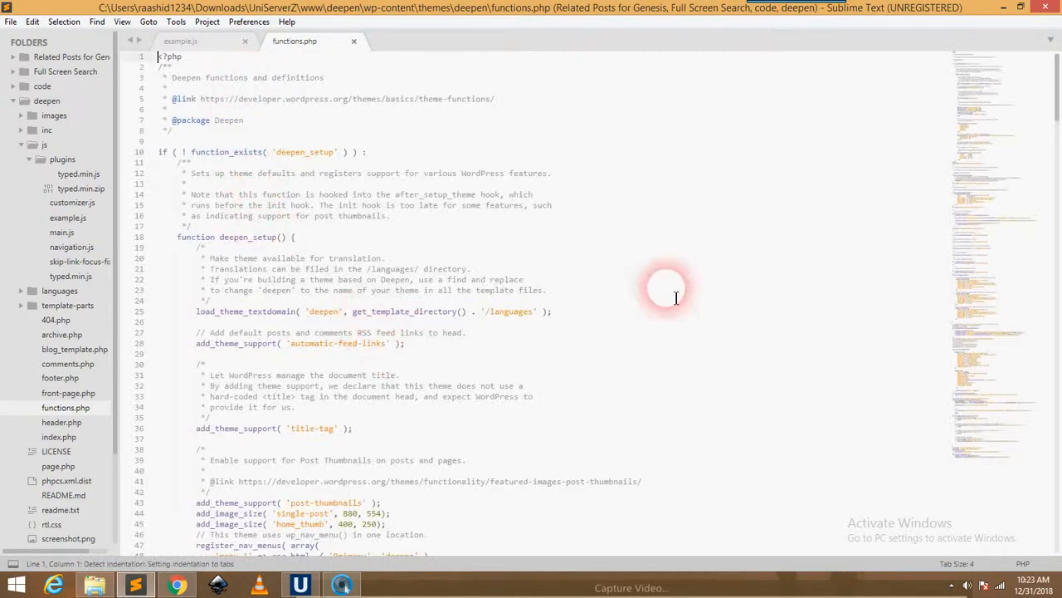
scroll(down, 3)
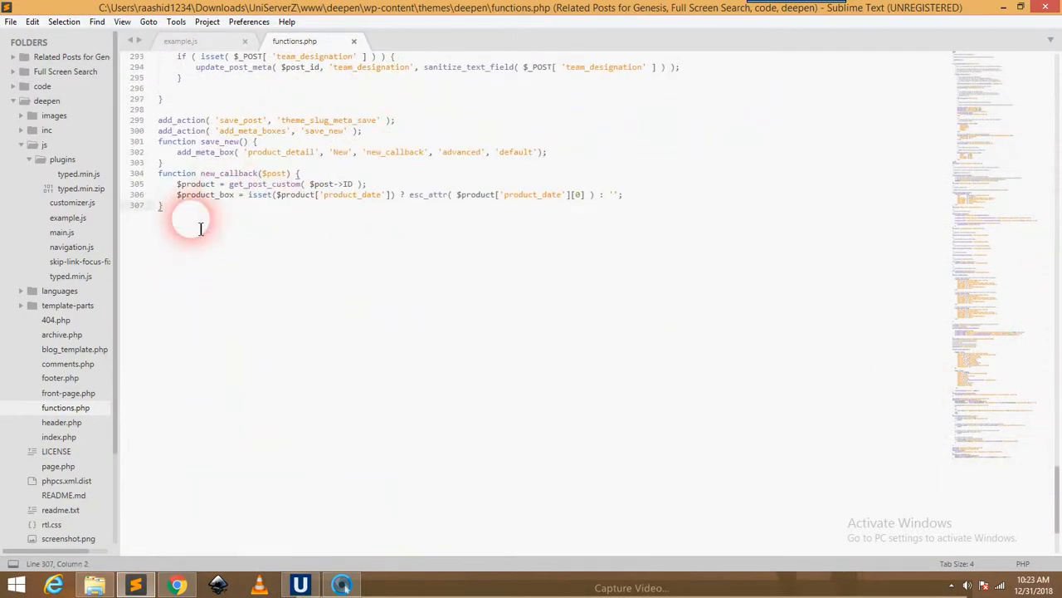
text(add_axc)
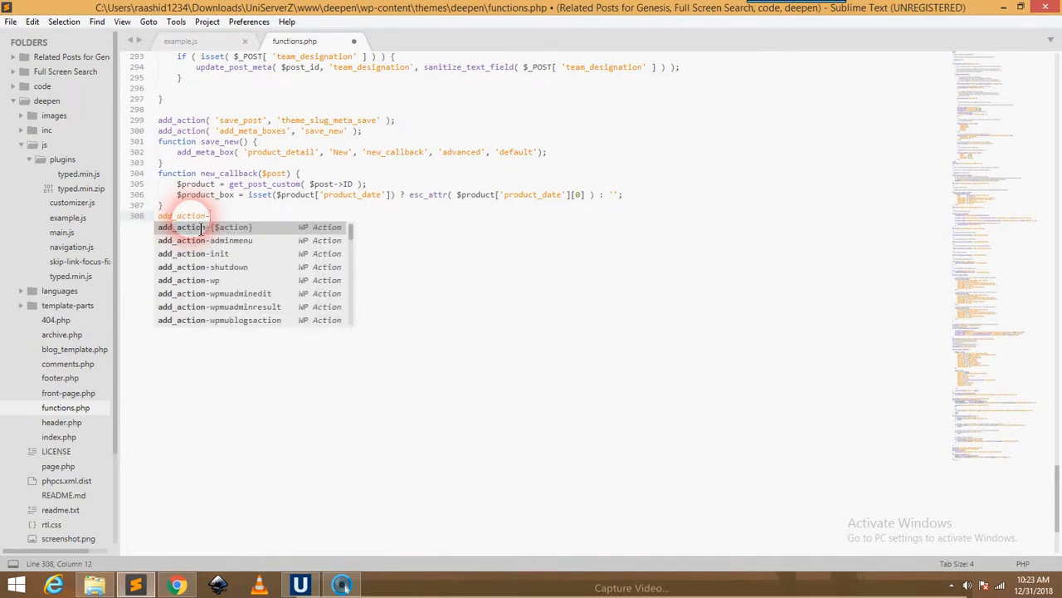
text(wp_enqueue_scripts', '$function_to_add, 10' );)
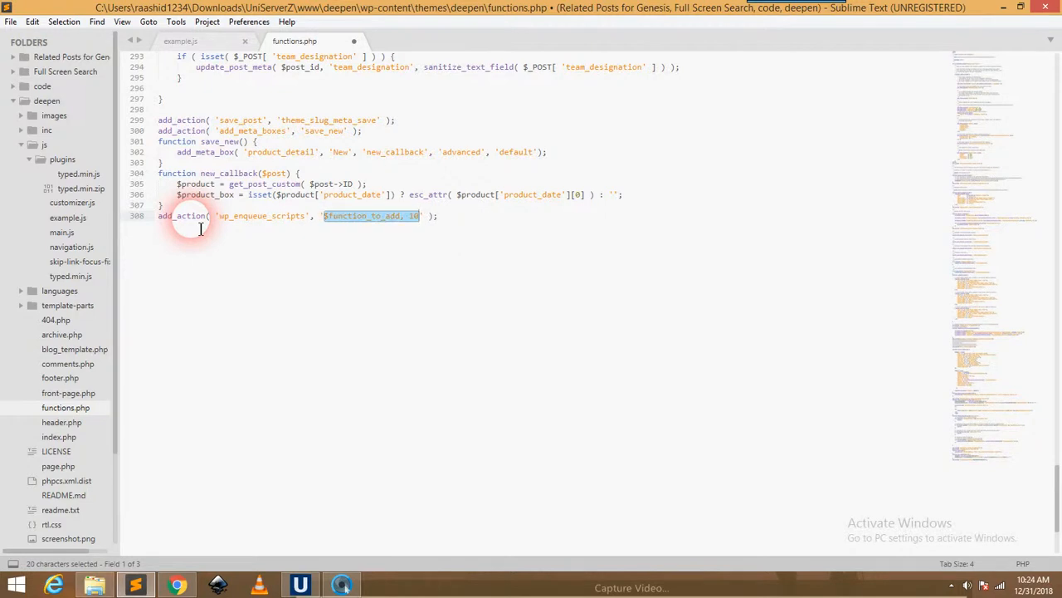
text(wg_typ)
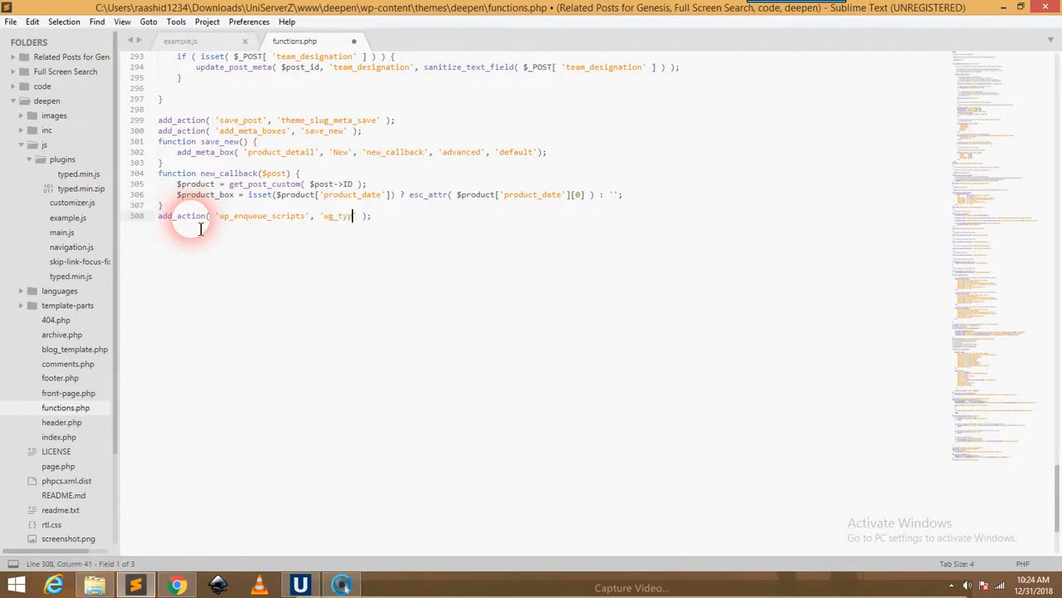
text(ed)
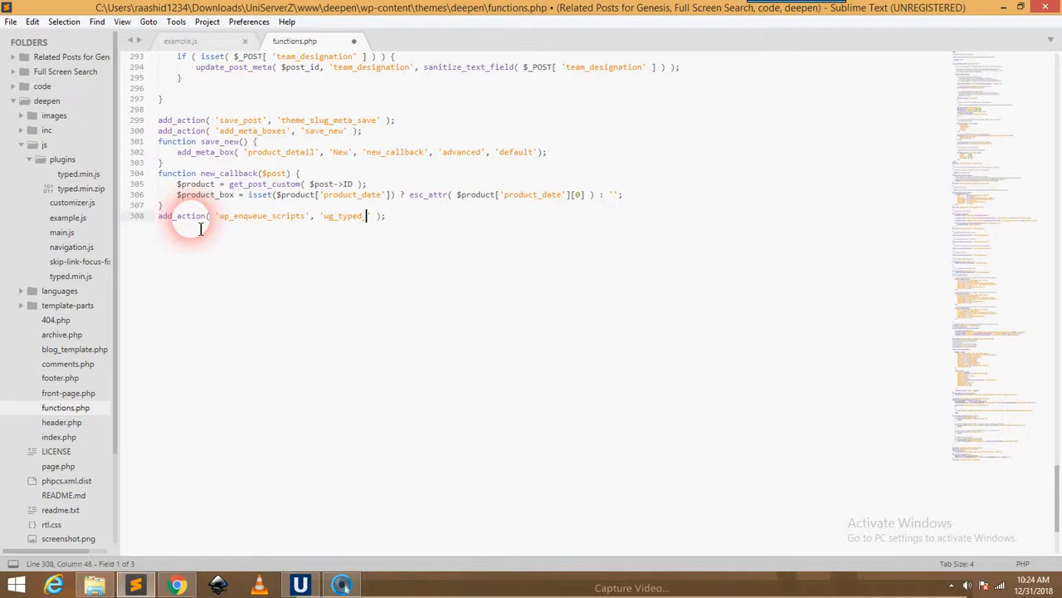
text(_js)
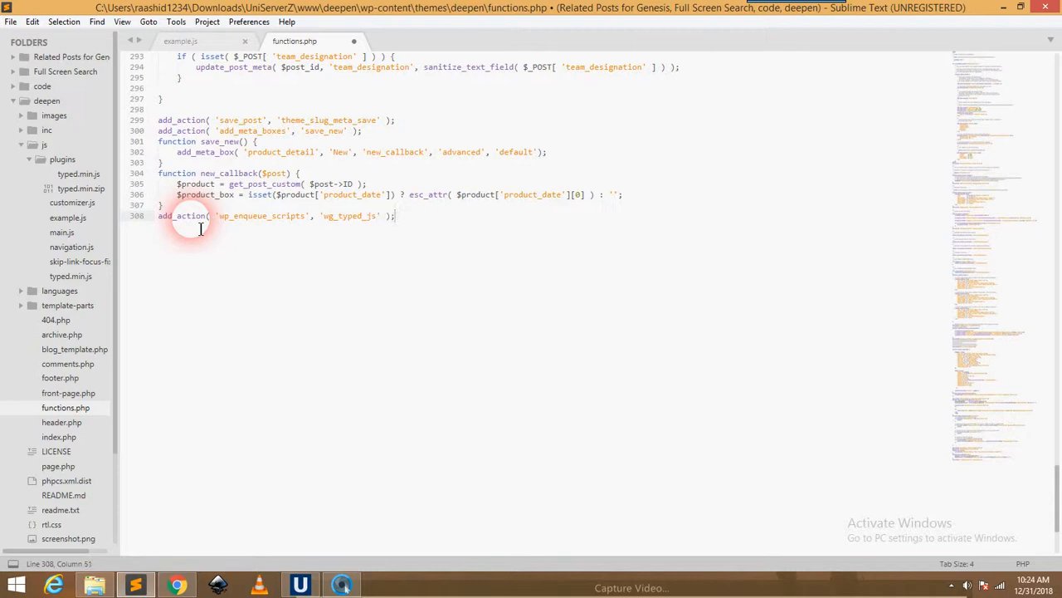
Start an empty wg_typed_js() function below the hook.
text(function wg_typed_j)
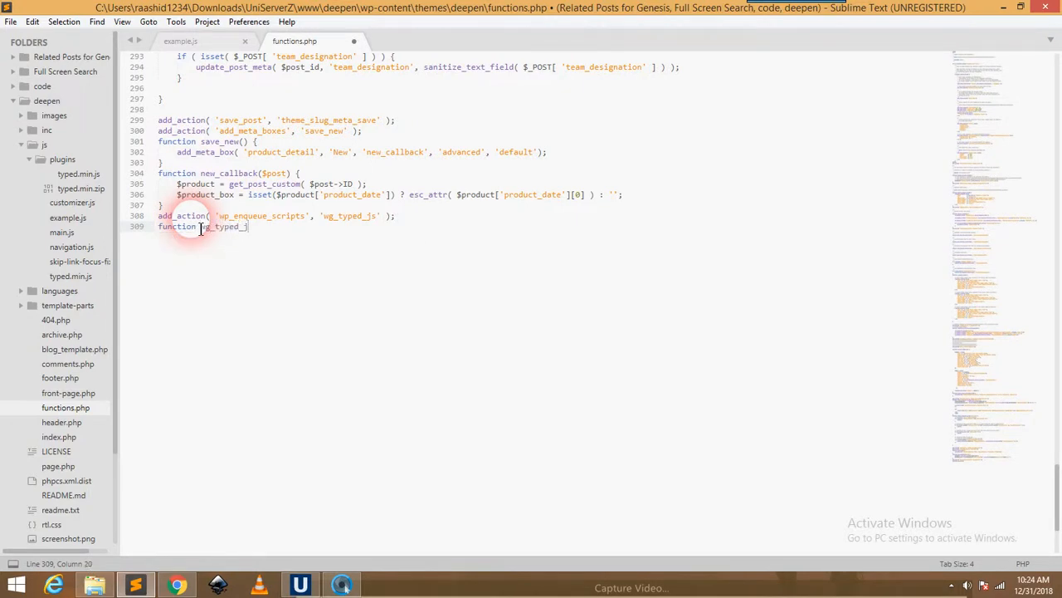
text(s())
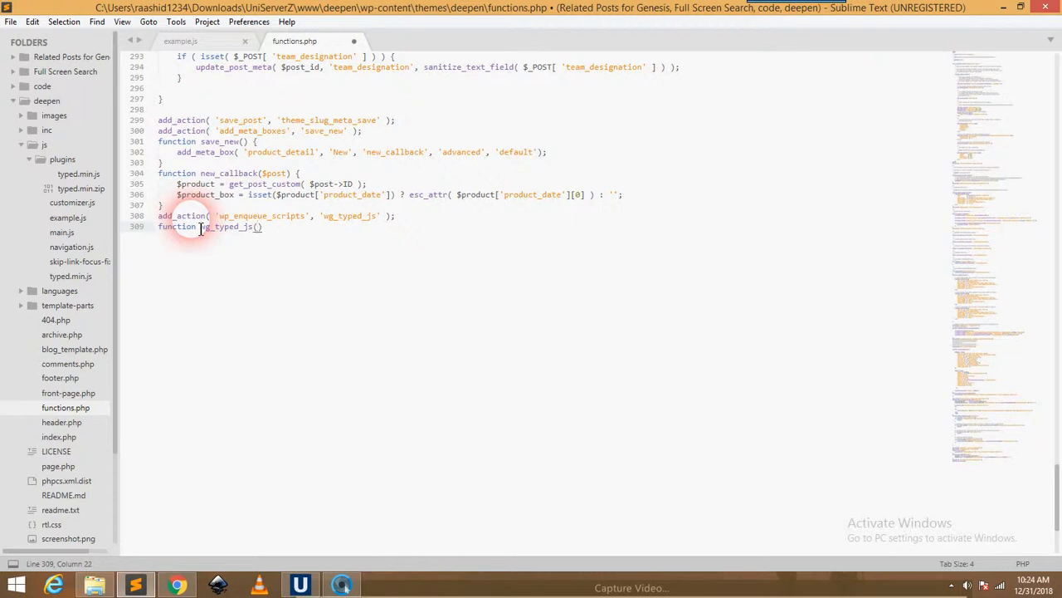
text({)
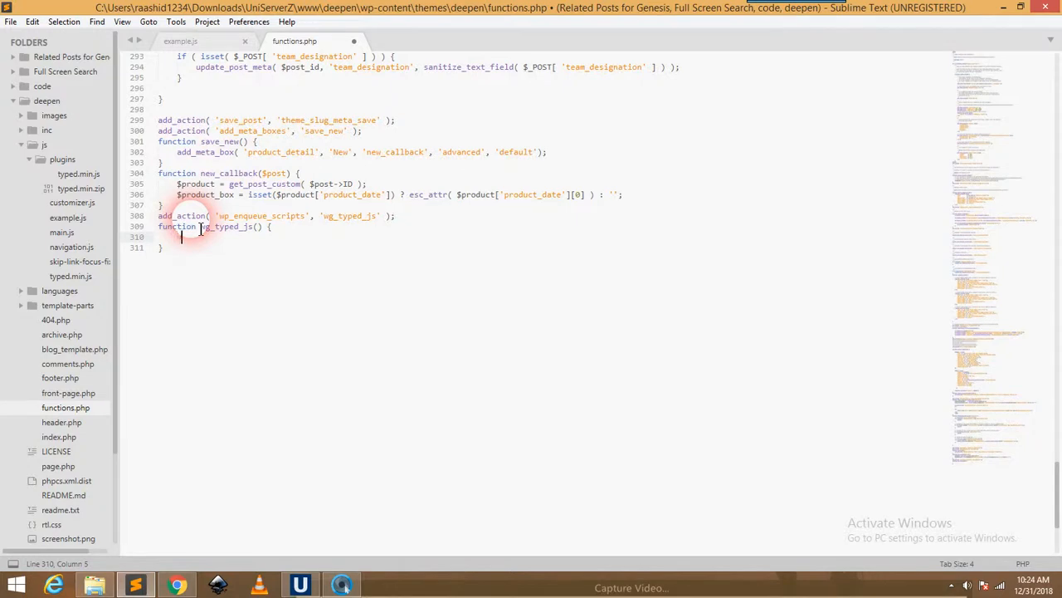
Enqueue /js/typed.min.js with array('jquery') and true inside wg_typed_js.
text(w)
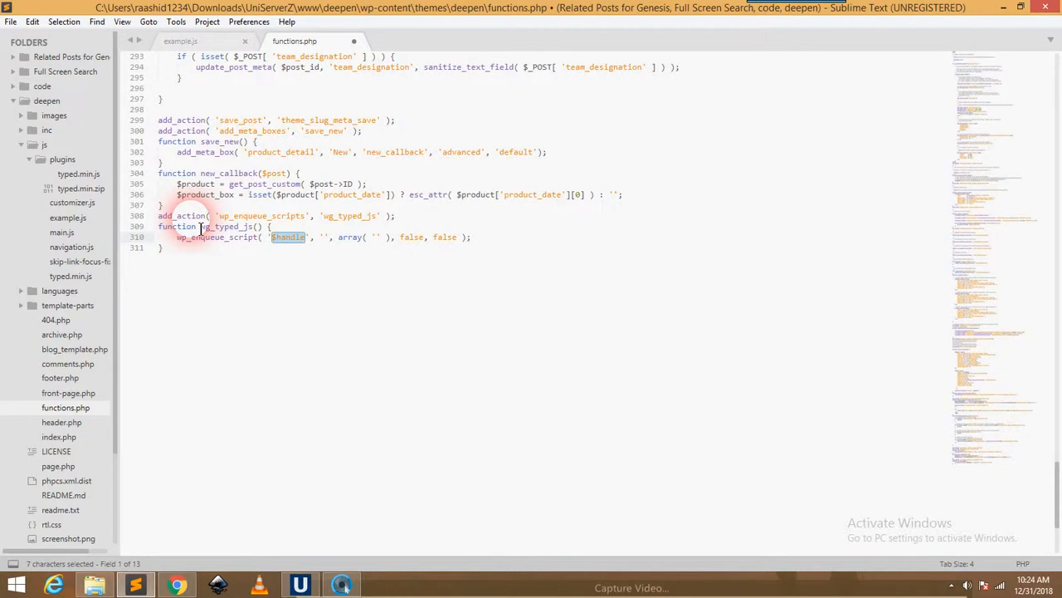
text(typed_js)
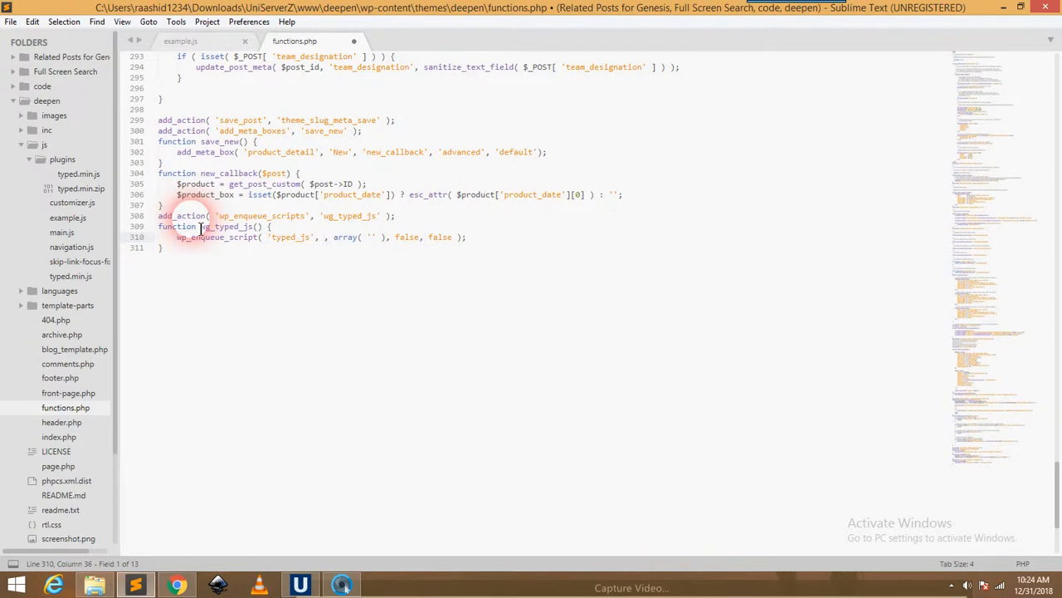
text(get_template_directory_uri() . '/)
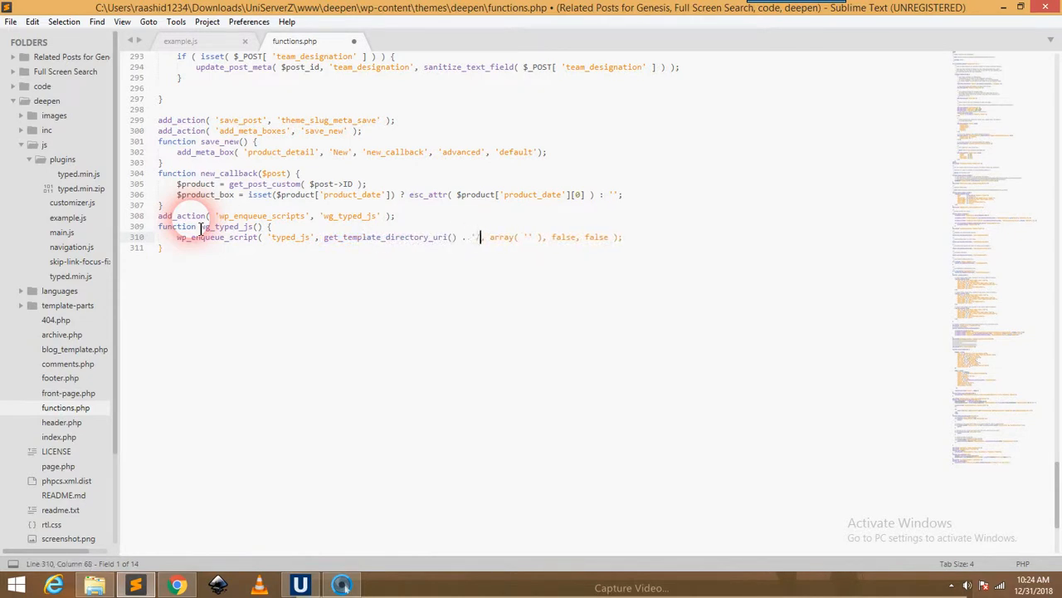
text(/js/typed.min.js)
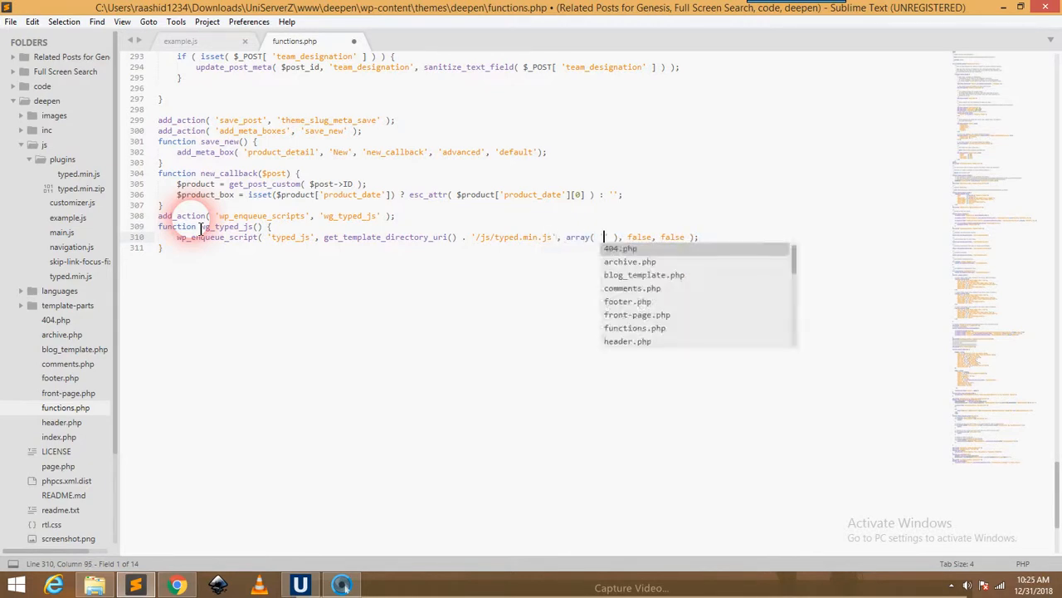
text('jquery')
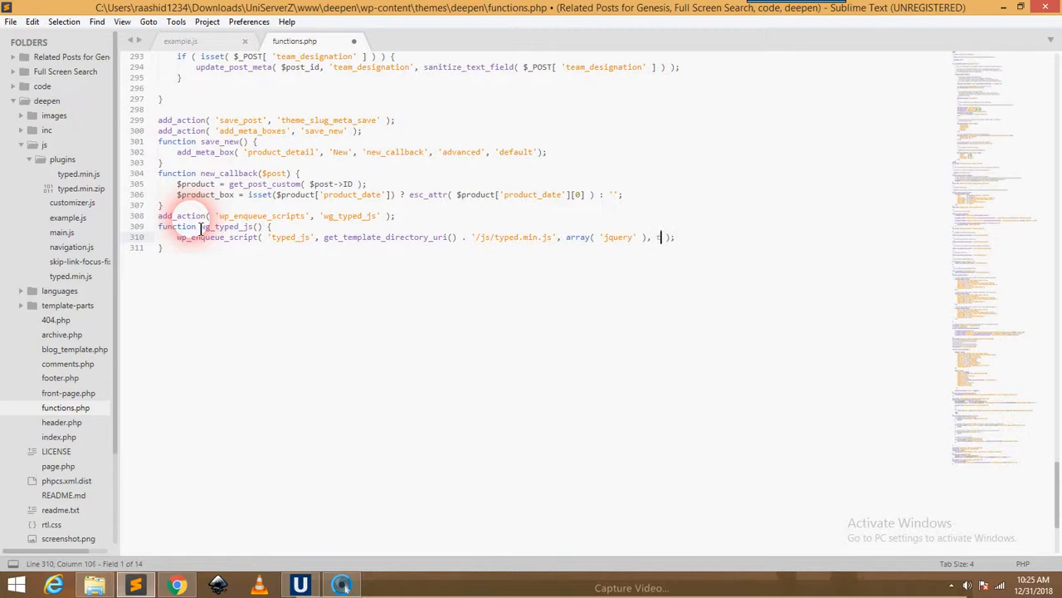
text(rue)
text(wp_enqueue_script( '$handle', '', array( '' ), false, false );)
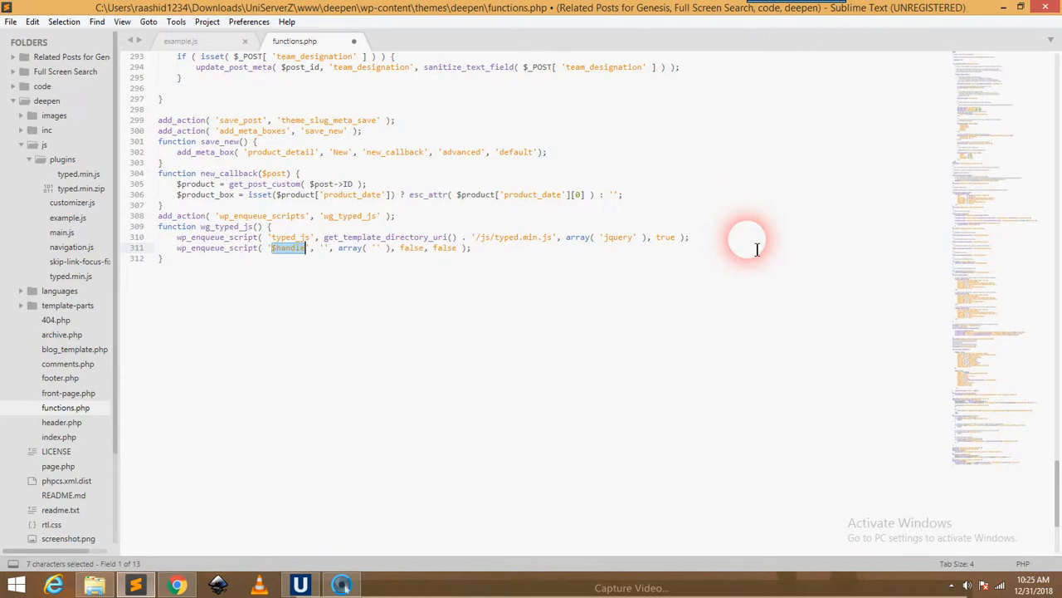
Add a matching wp_enqueue_script call for /js/example.js with jquery dependency and true.
text(example)
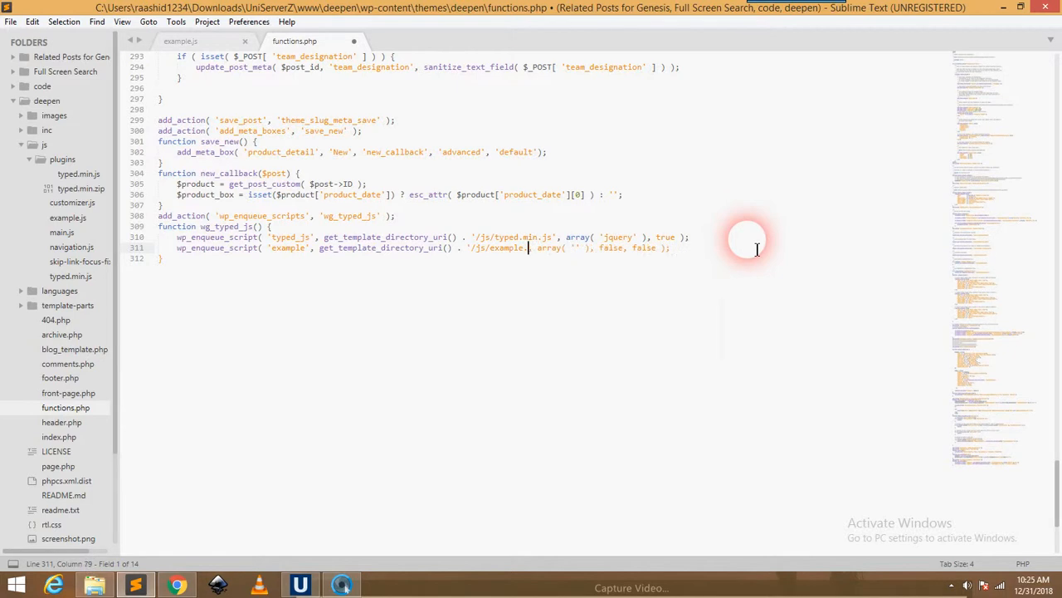
text(.js)
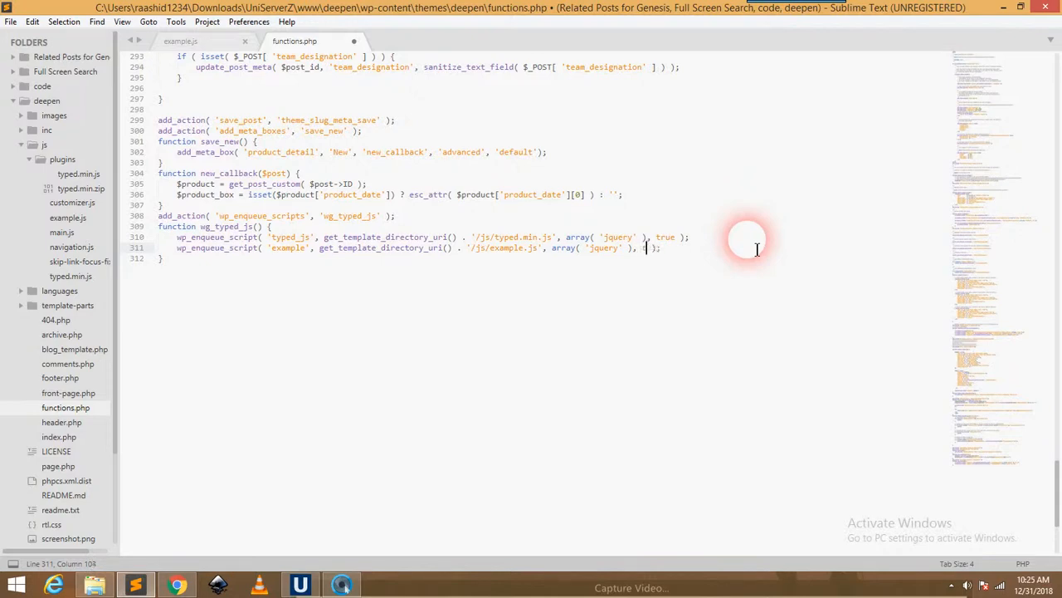
text(true)
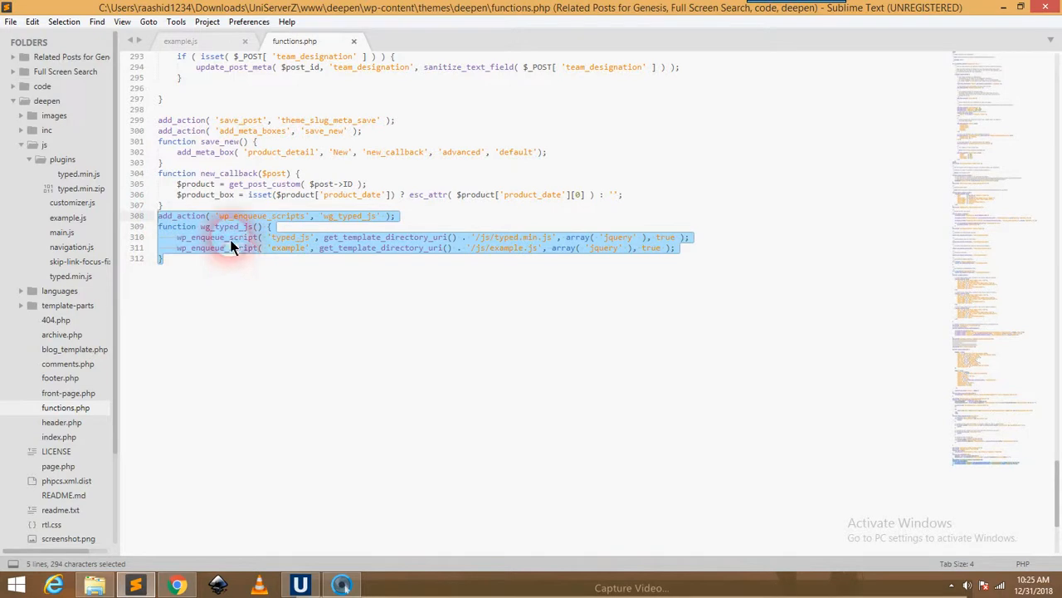
mouse_move(198, 273)
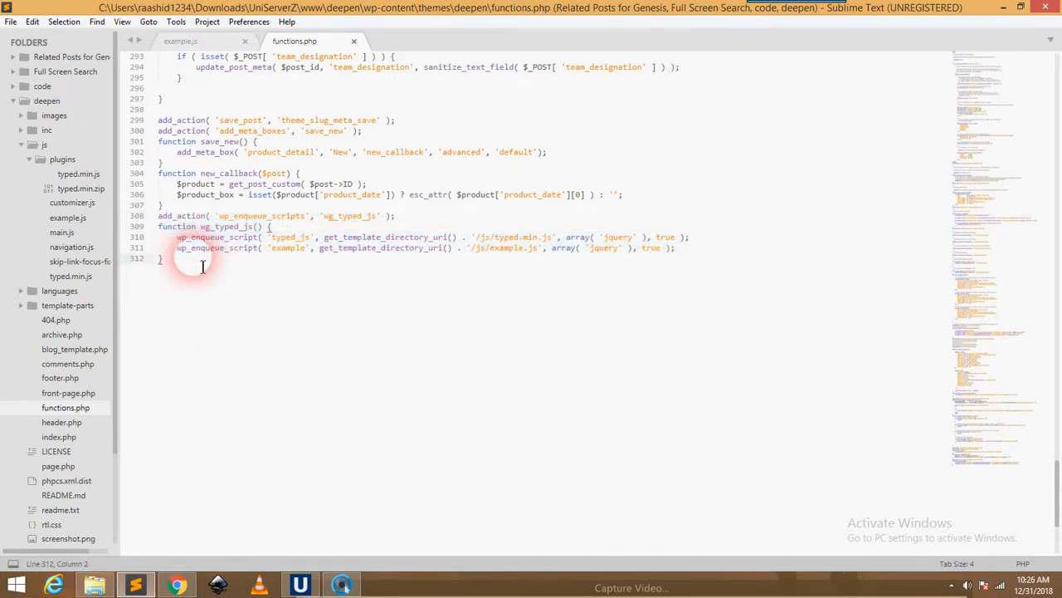
Delete the new enqueue block from functions.php and collapse the js folder in the sidebar.
drag(158, 216, 162, 258)
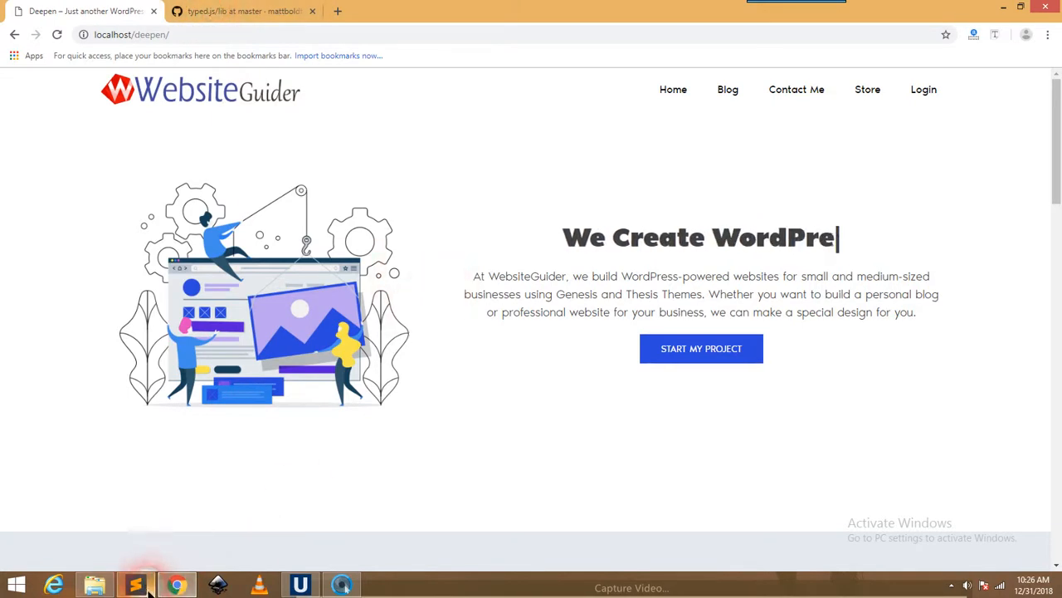
click(135, 585)
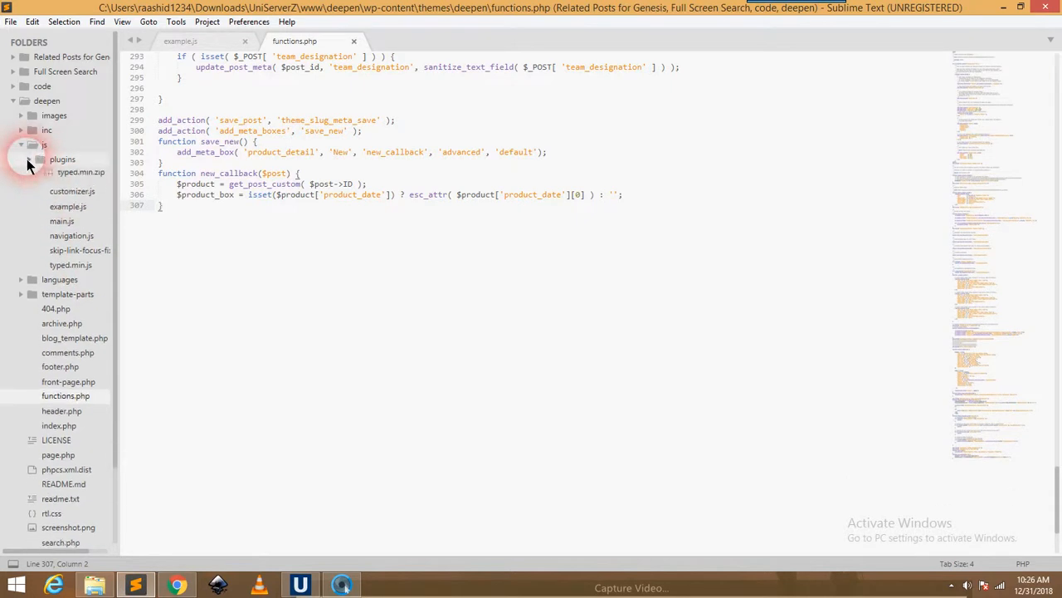
click(44, 144)
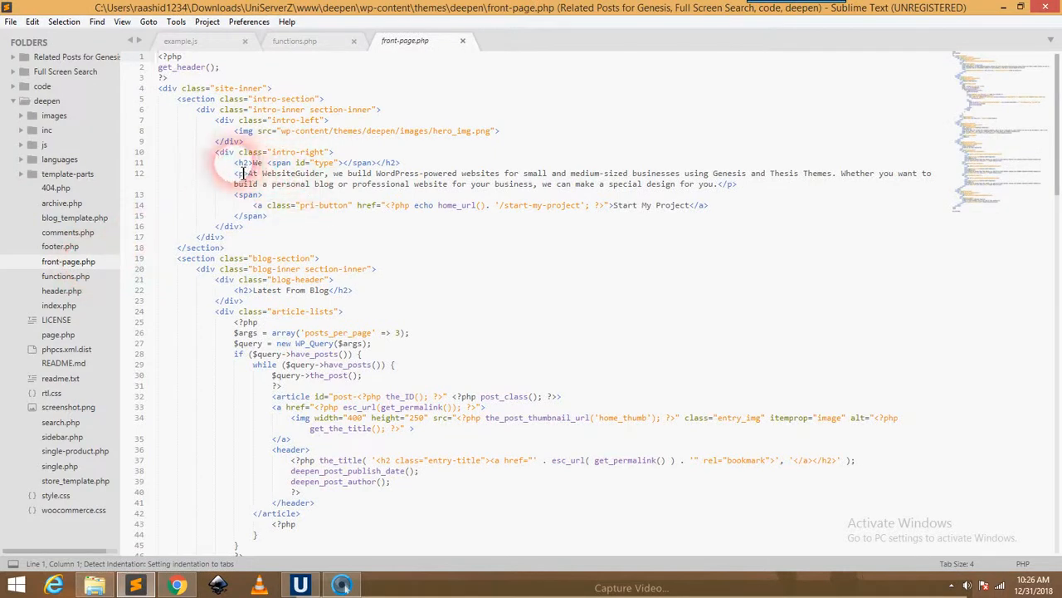
click(174, 585)
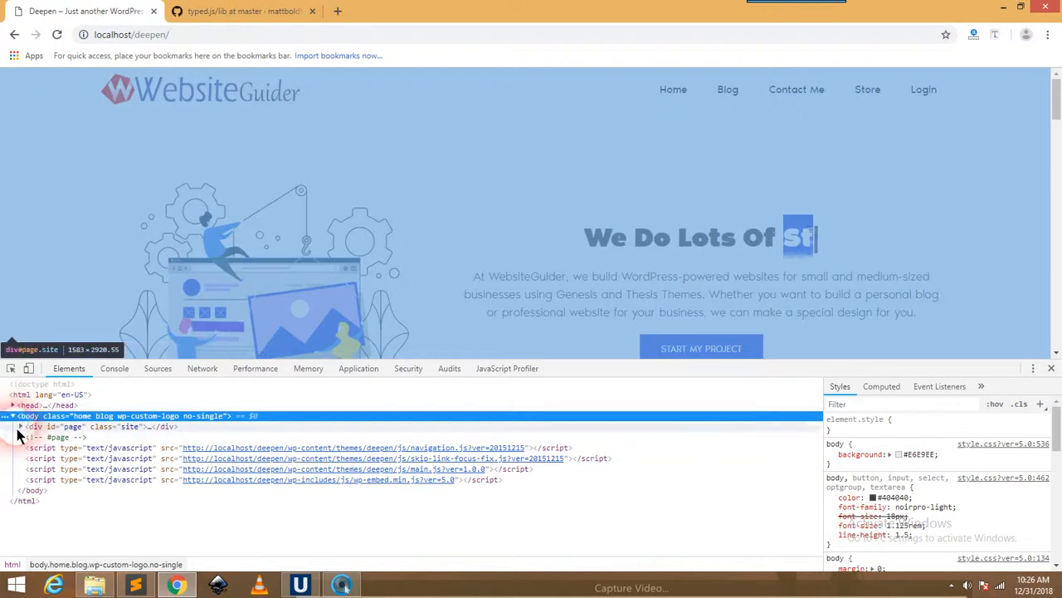
Expand div#page and div#content in Elements down to the headline's span.typed-cursor.
click(20, 426)
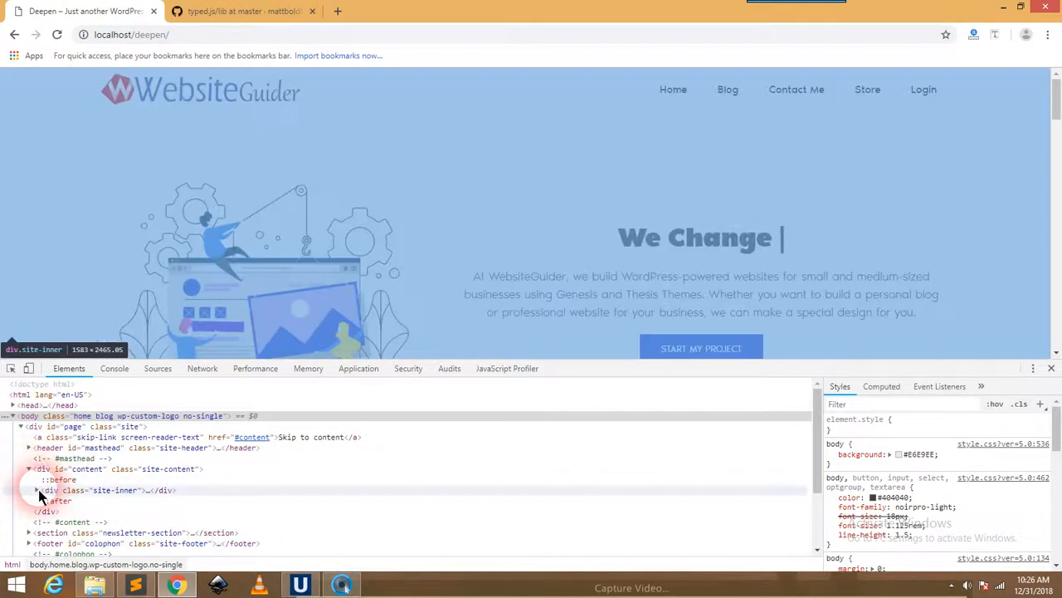
click(37, 489)
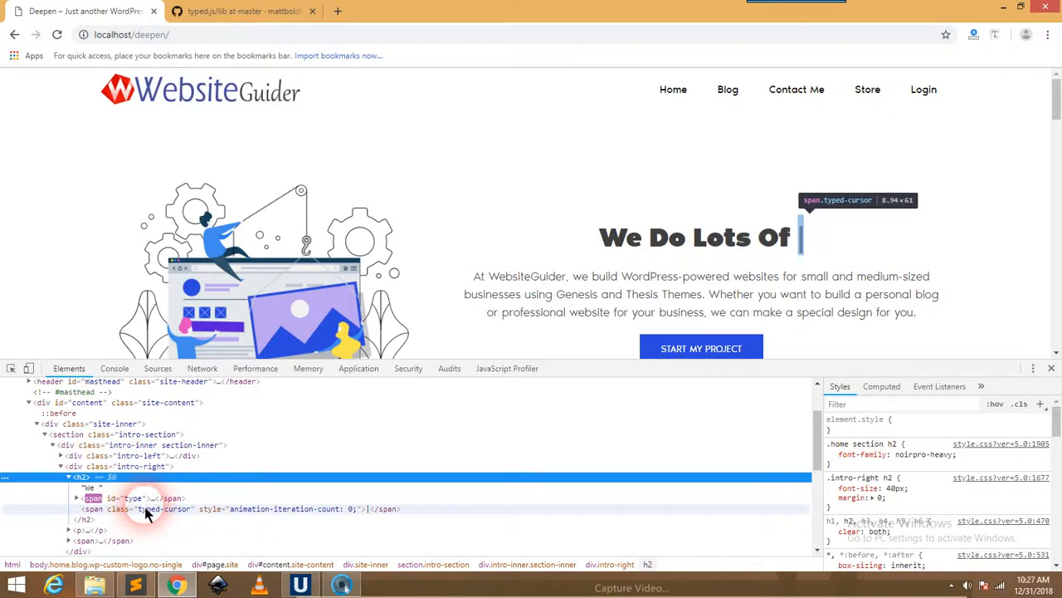
click(146, 508)
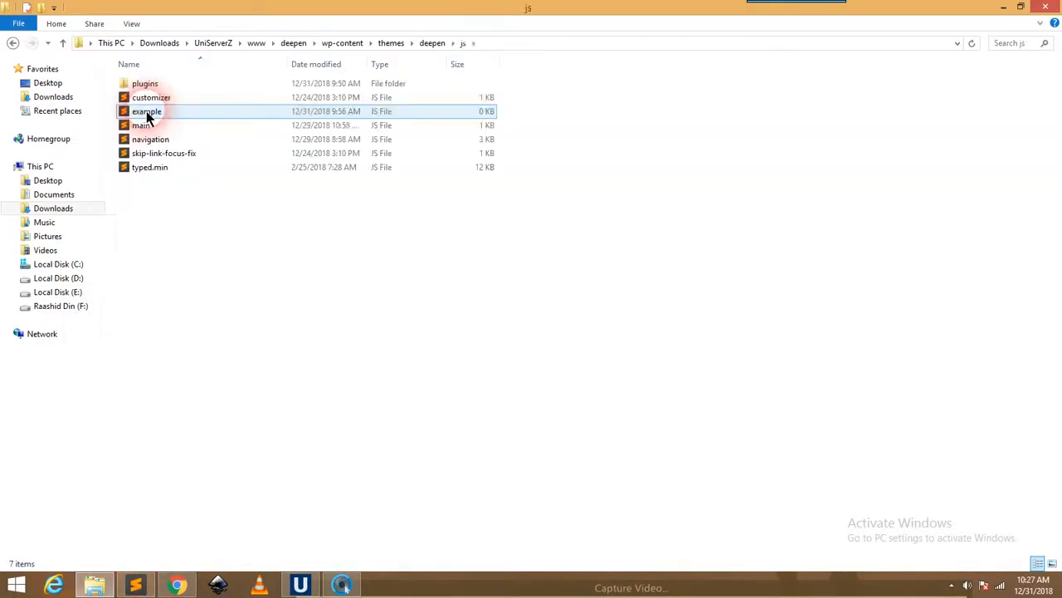
Begin example.js with 'var= new Typed(', then view front-page.php's headline markup.
double_click(146, 112)
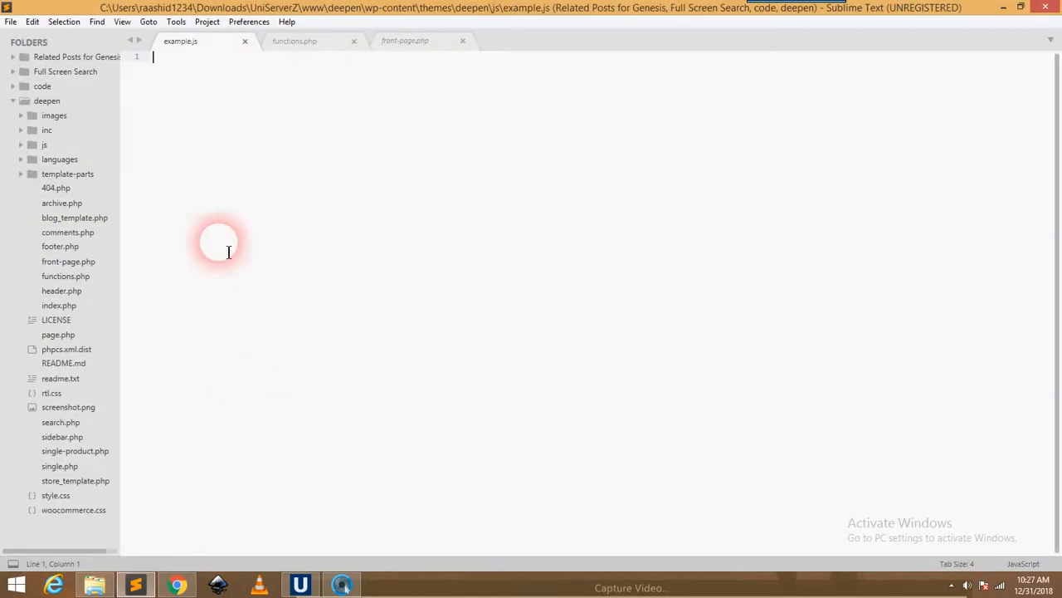
text(var)
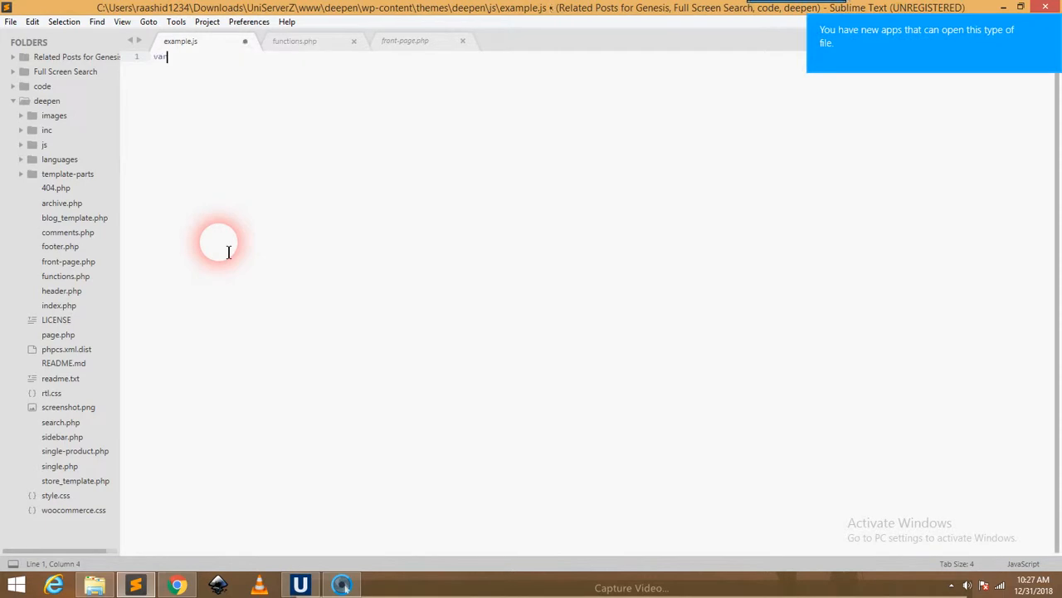
text(=)
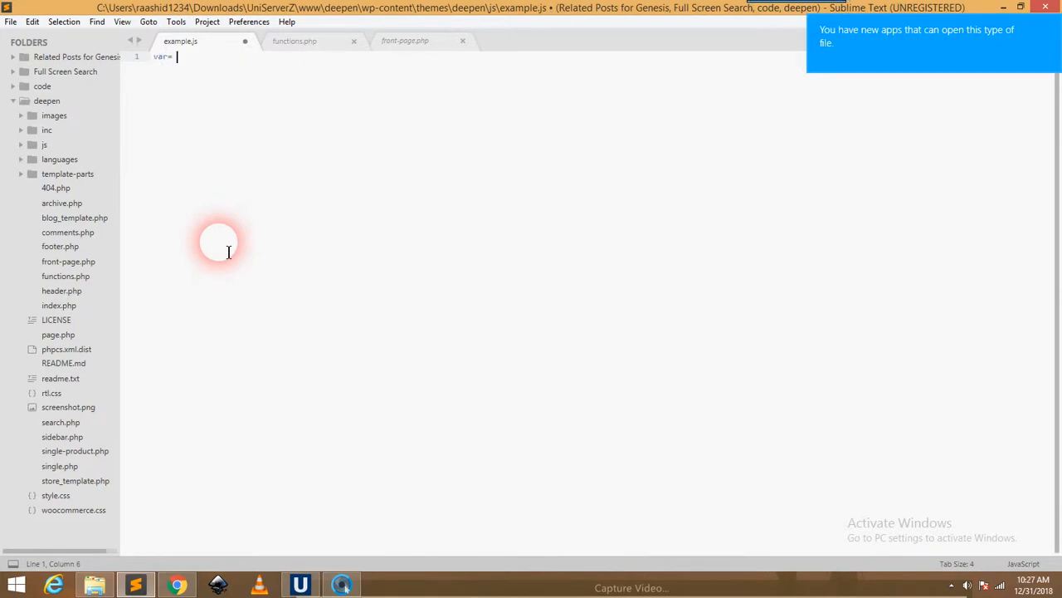
text(new Y)
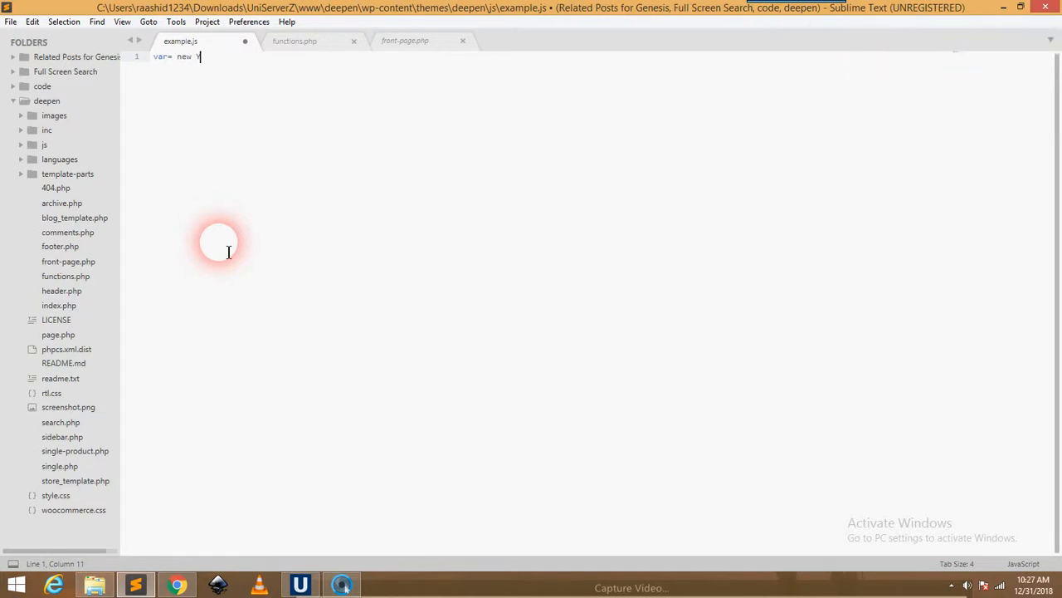
text(Ty)
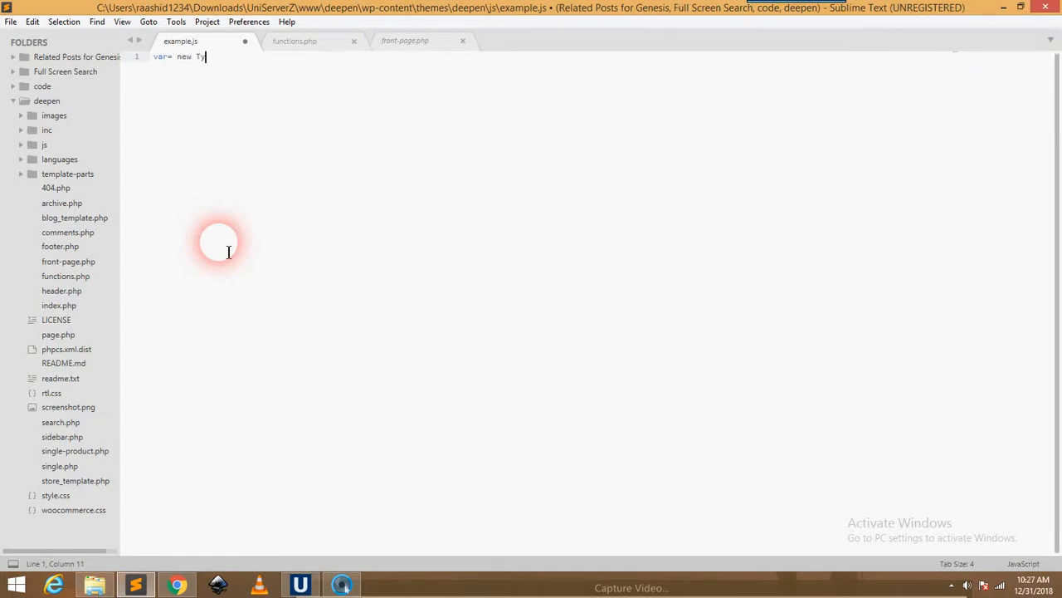
text(ped)
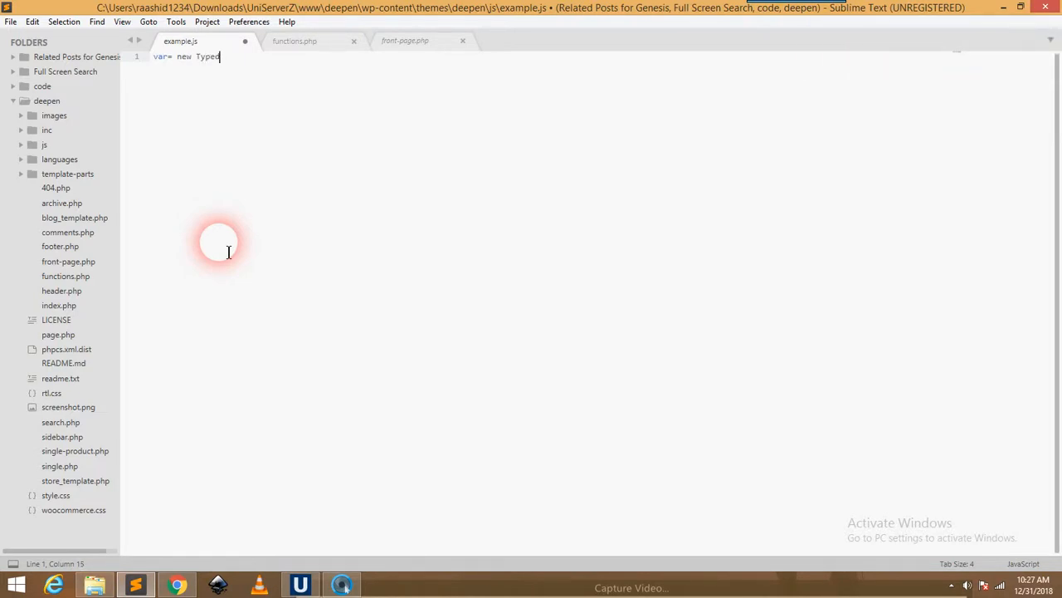
text(()
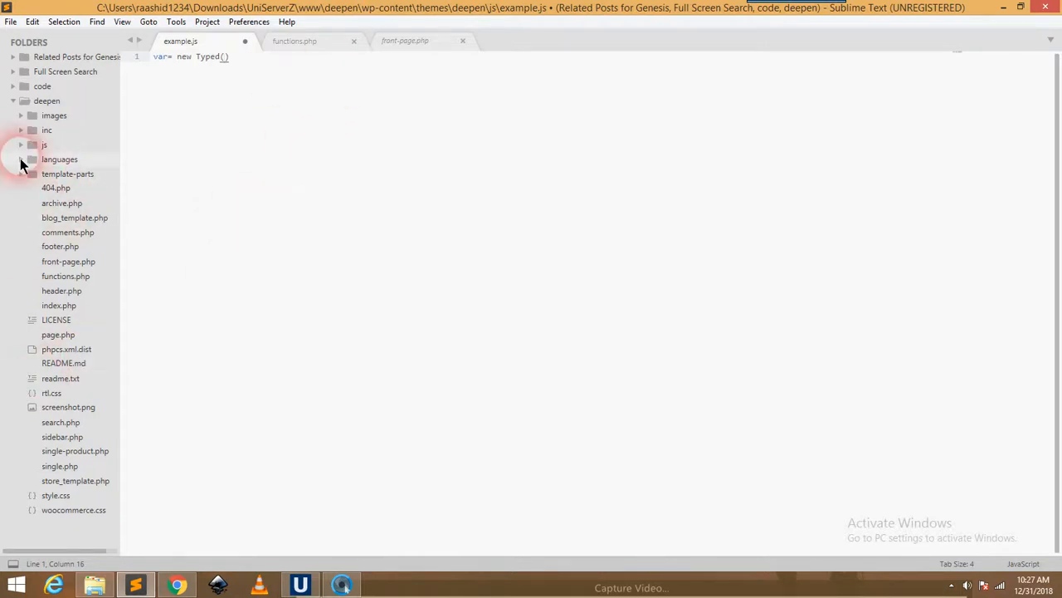
click(61, 204)
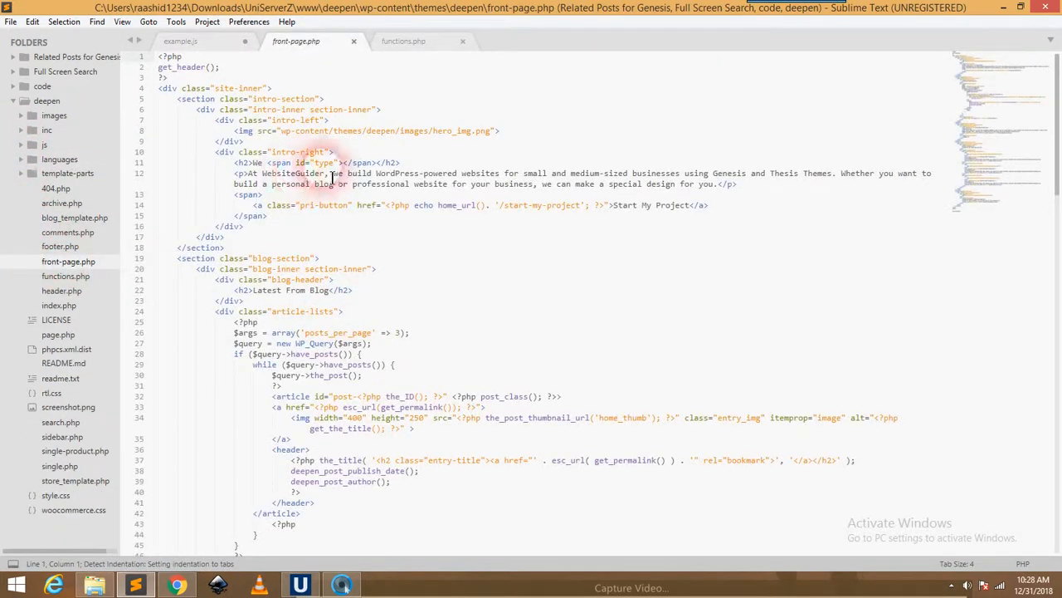
Match the headline span's id="type" in front-page.php against '#type' in example.js.
double_click(323, 161)
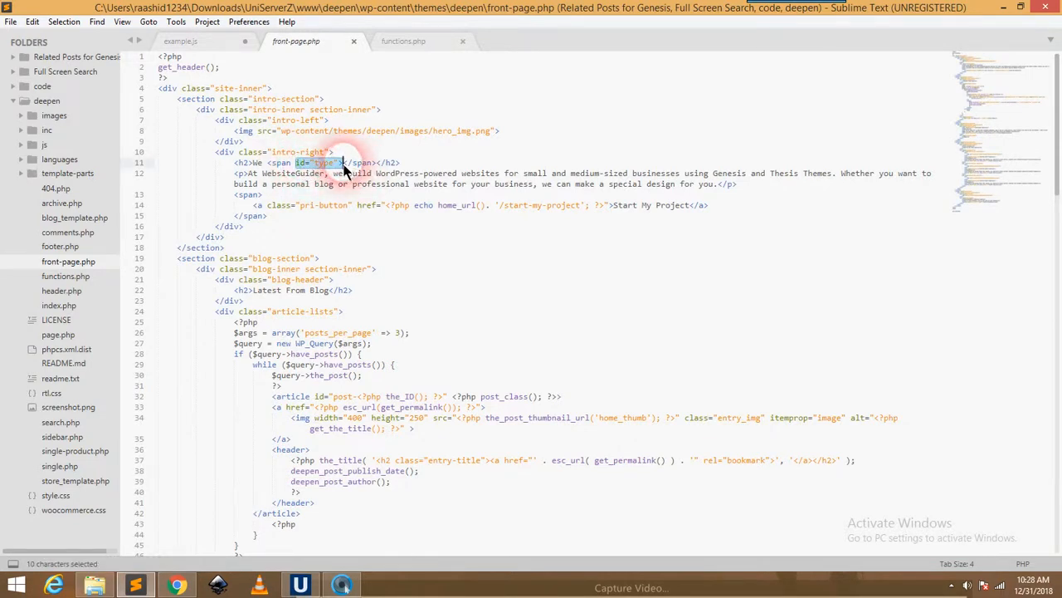
click(348, 173)
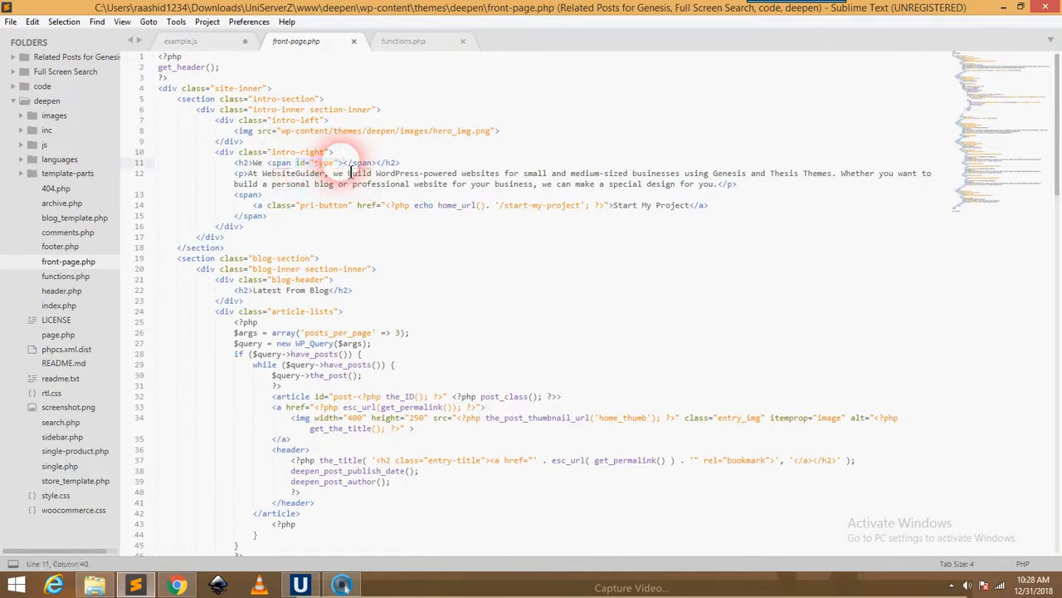
click(181, 41)
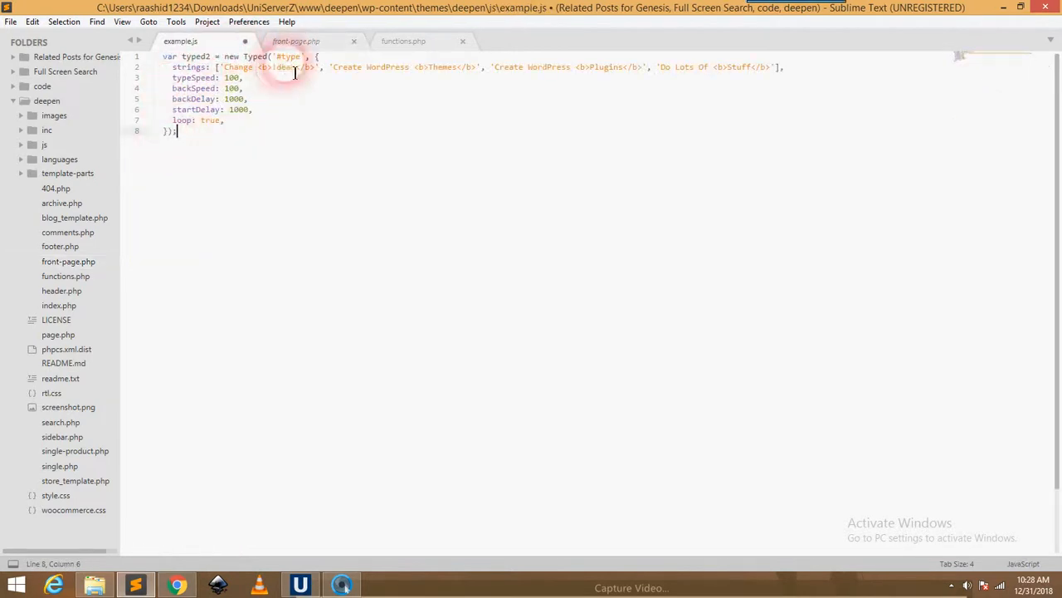
double_click(288, 57)
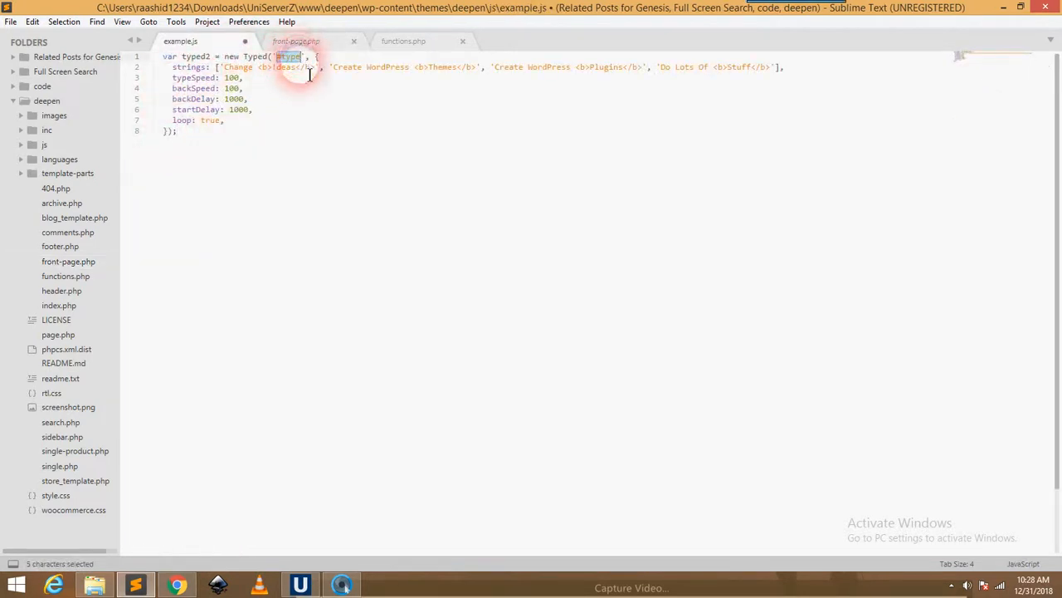
click(295, 41)
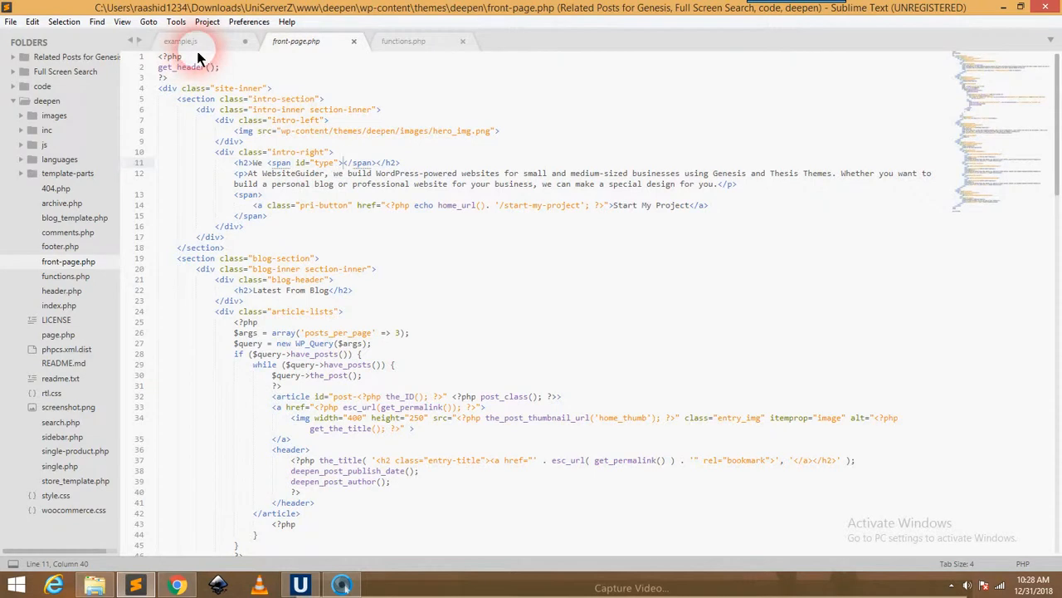
click(180, 40)
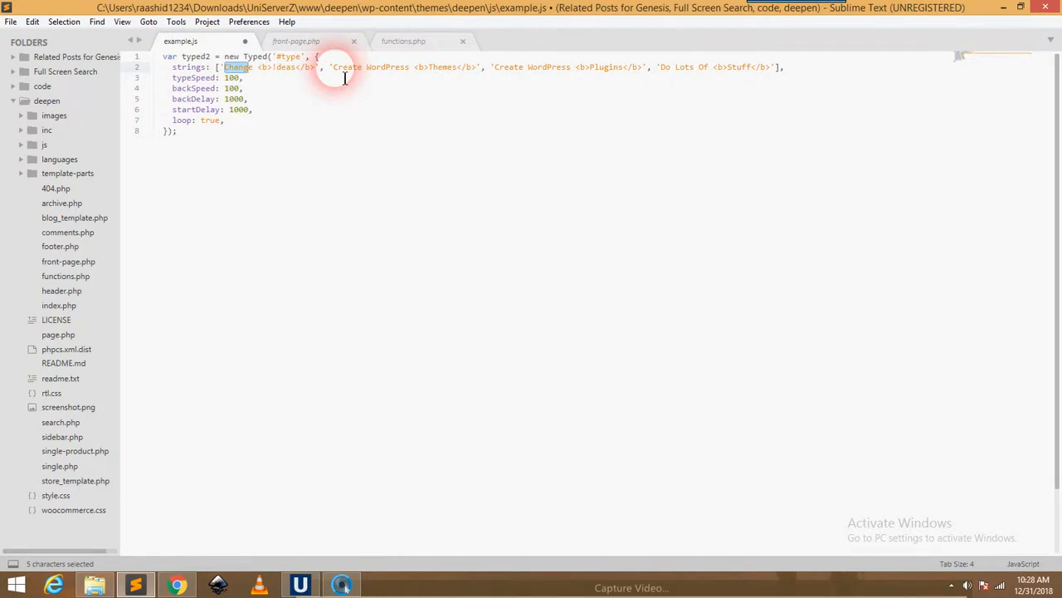
mouse_move(621, 52)
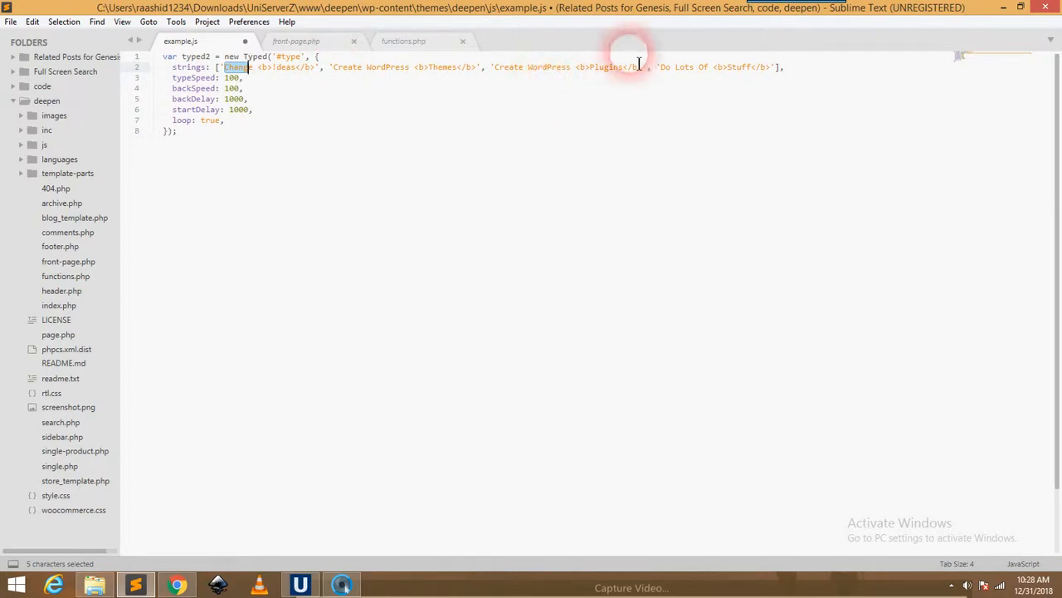
mouse_move(764, 96)
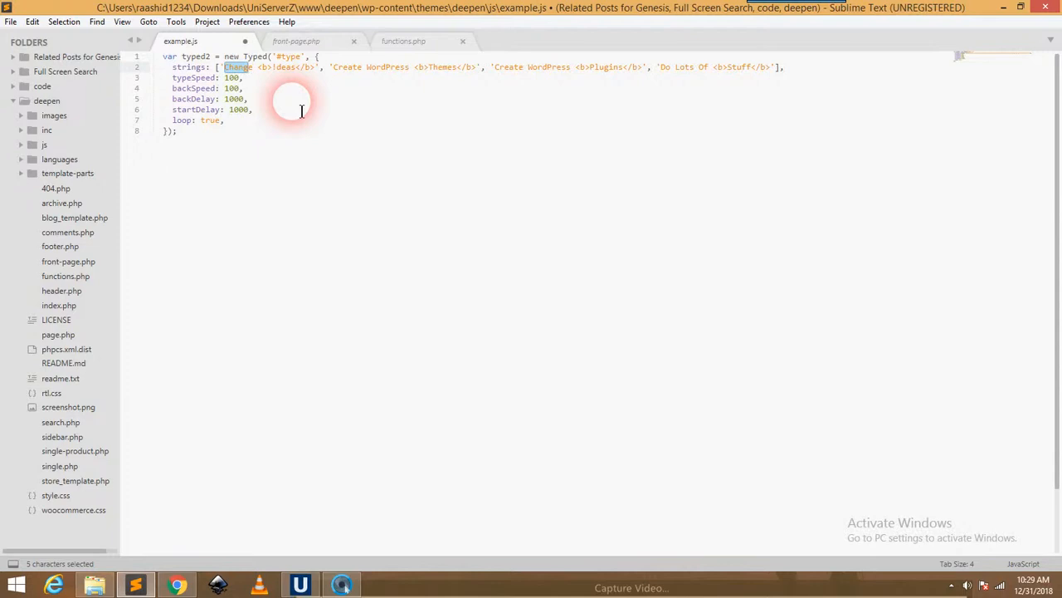
mouse_move(249, 137)
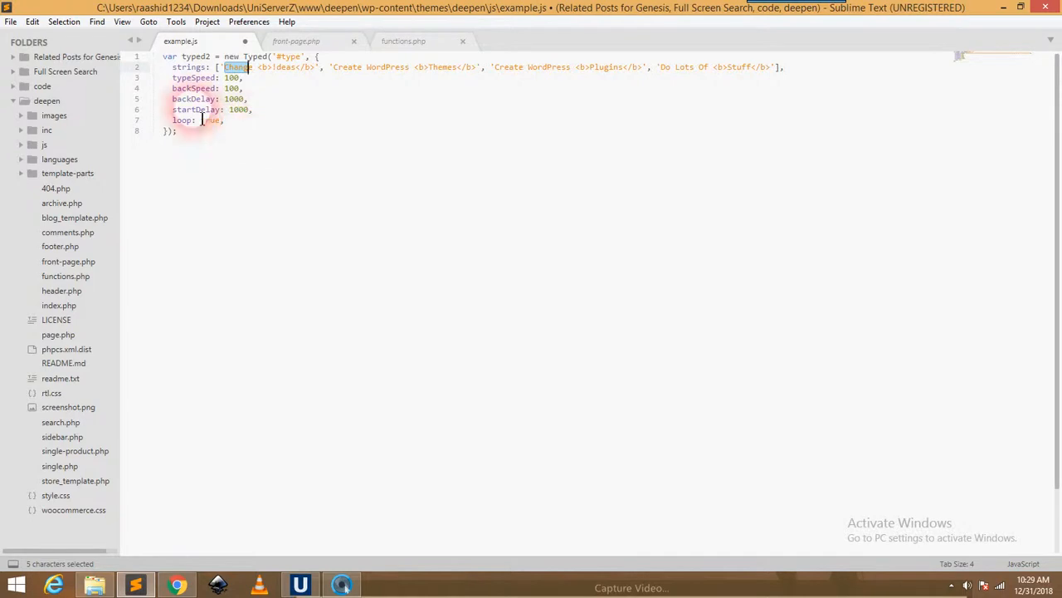
Preview the rotating headline in Chrome, then save example.js.
click(177, 585)
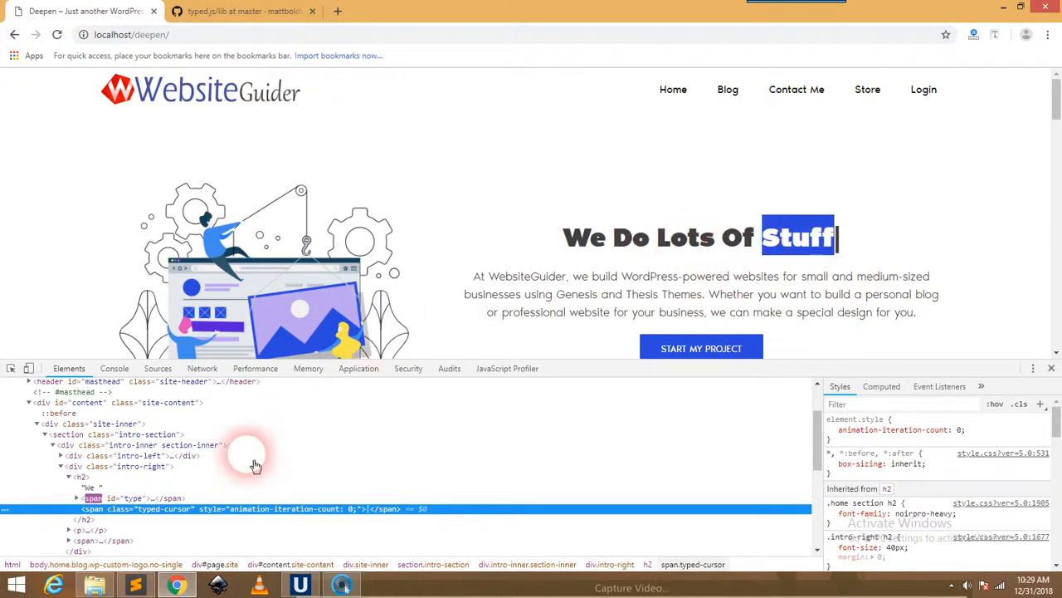
click(135, 585)
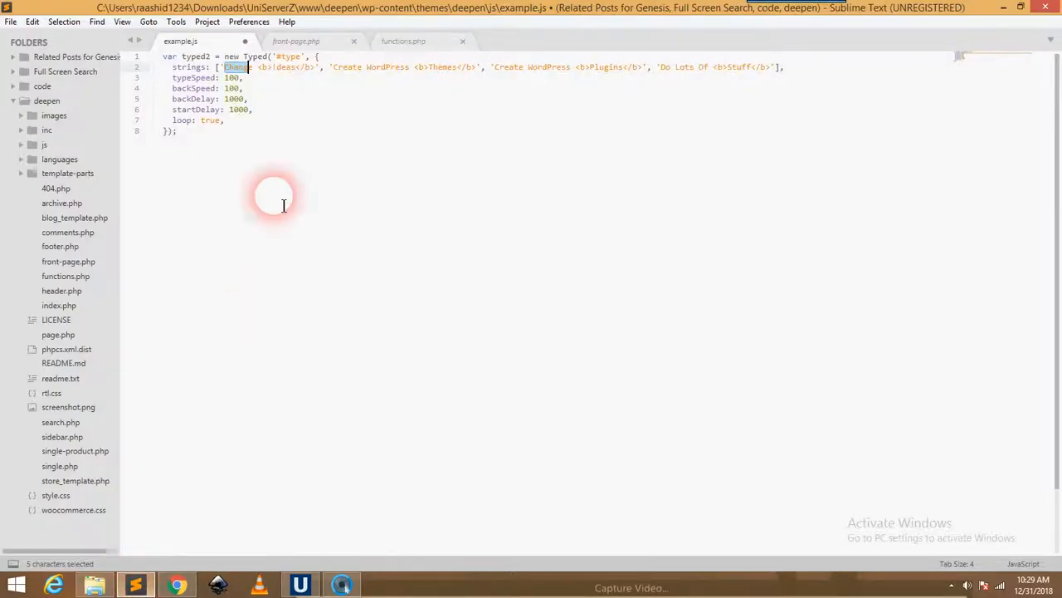
key(ctrl+s)
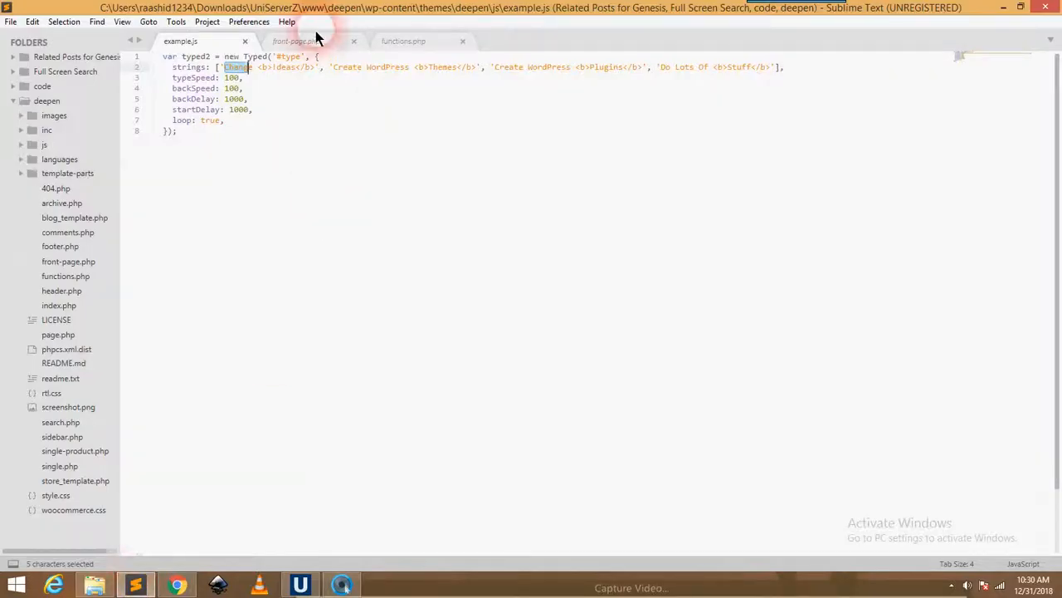
Compare example.js's Typed strings against front-page.php's 'We' heading and type span.
click(295, 41)
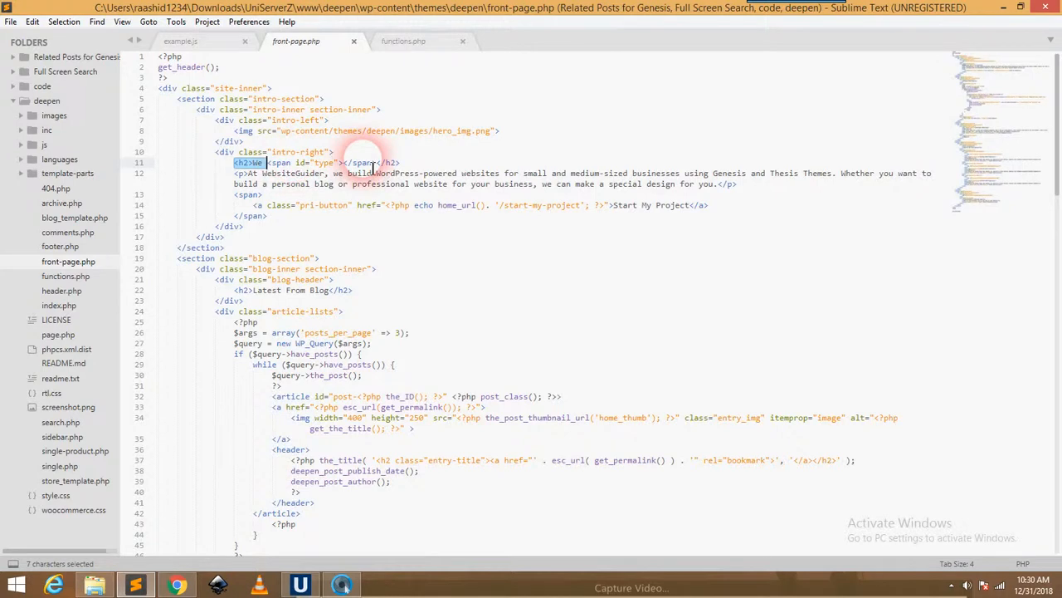
click(180, 41)
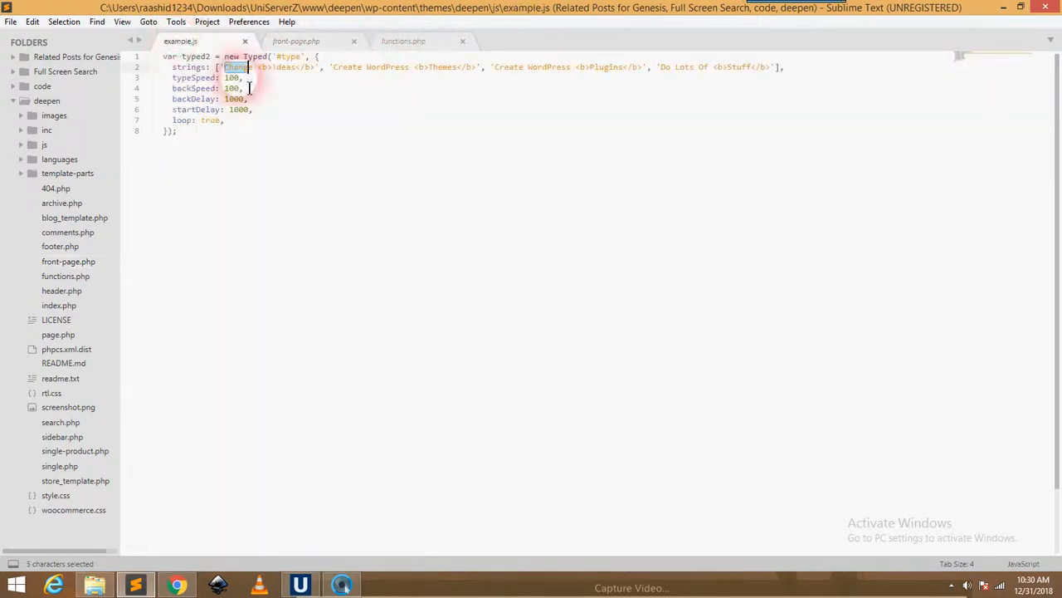
click(296, 41)
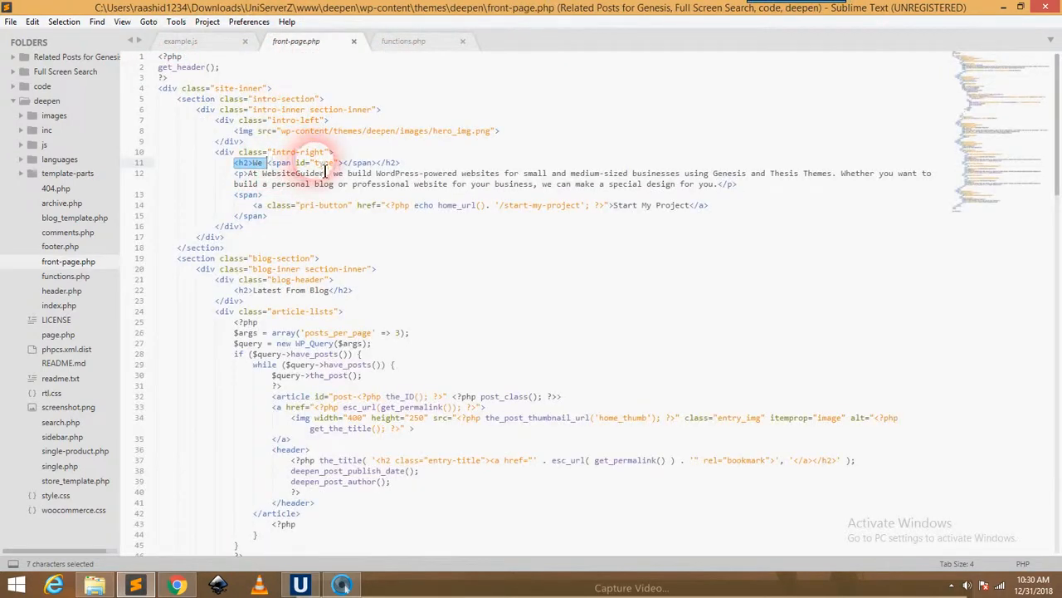
click(328, 174)
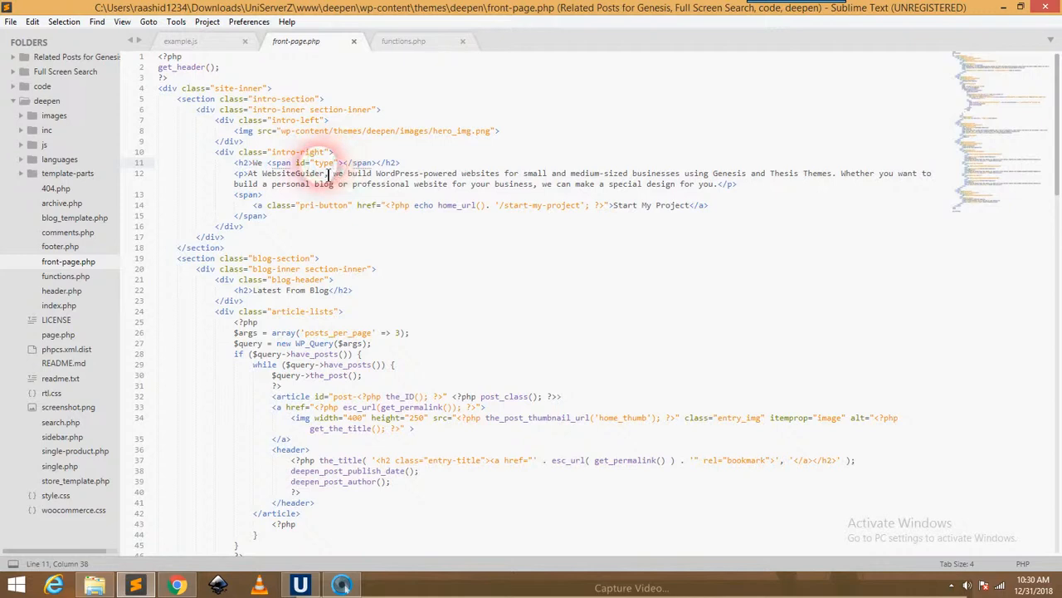
click(180, 41)
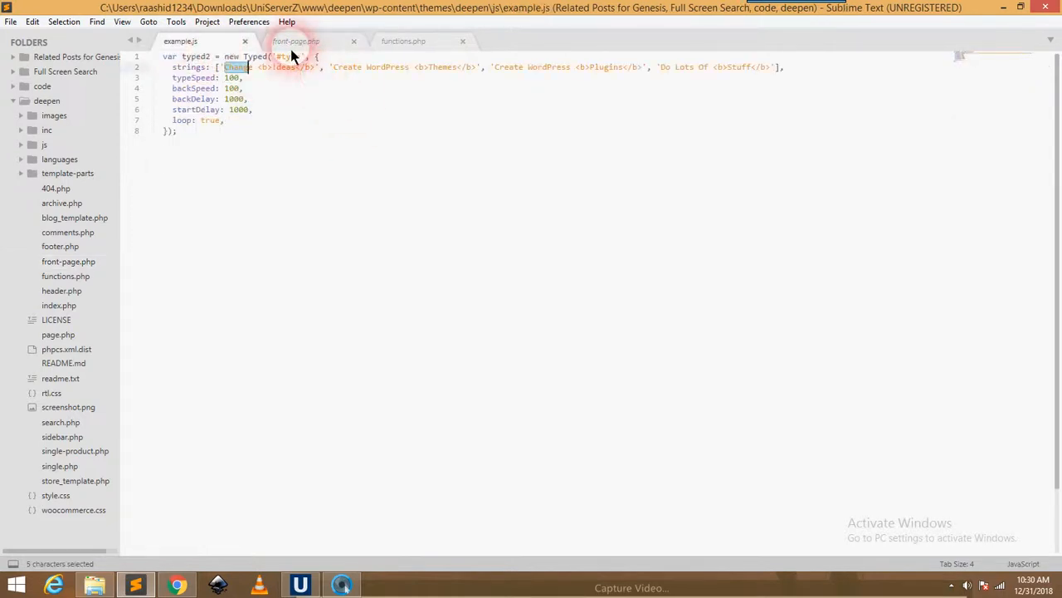
click(295, 41)
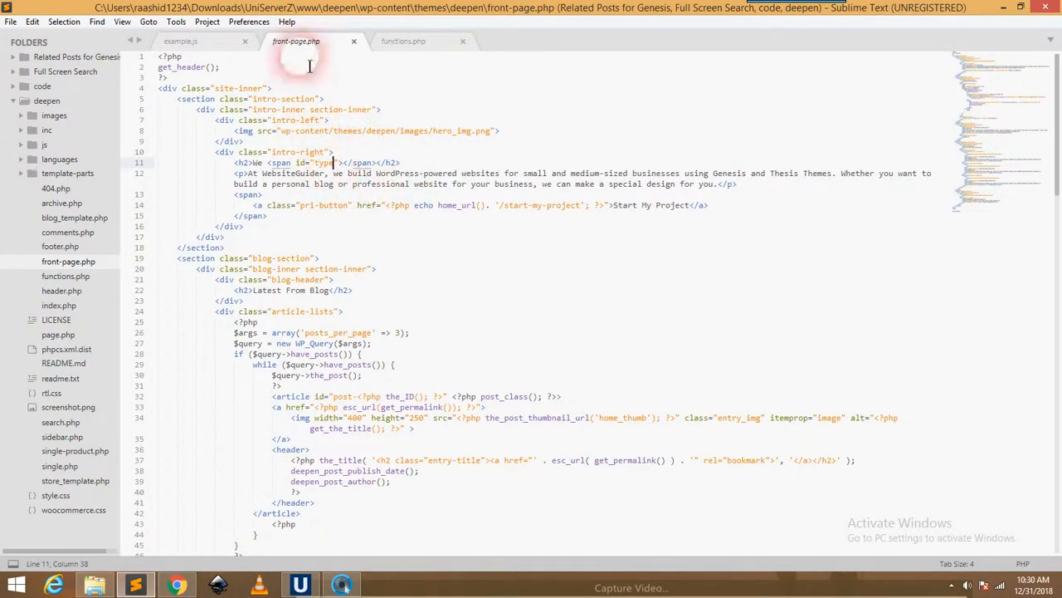
click(180, 40)
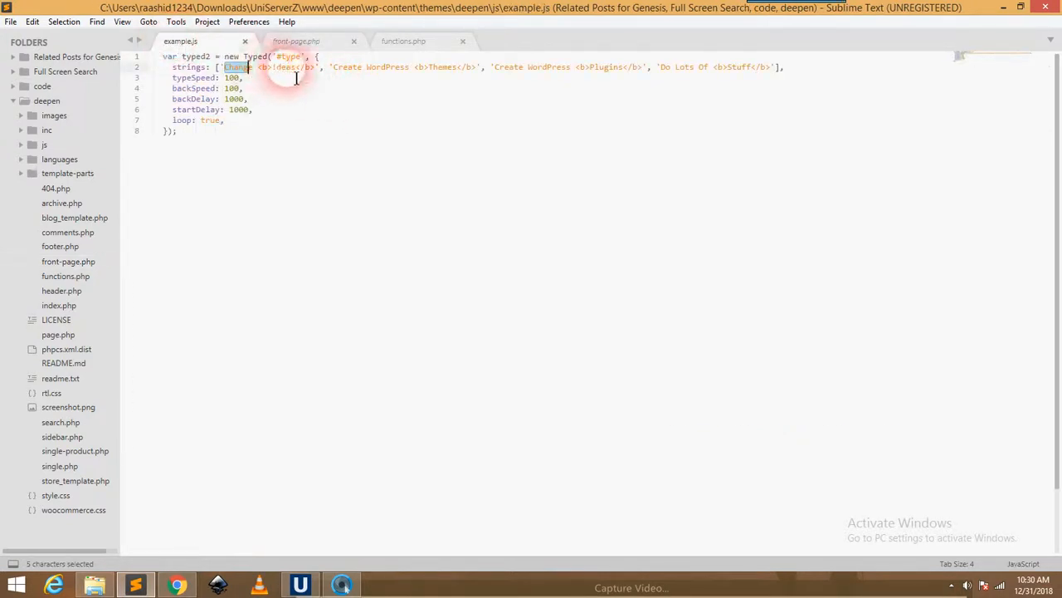